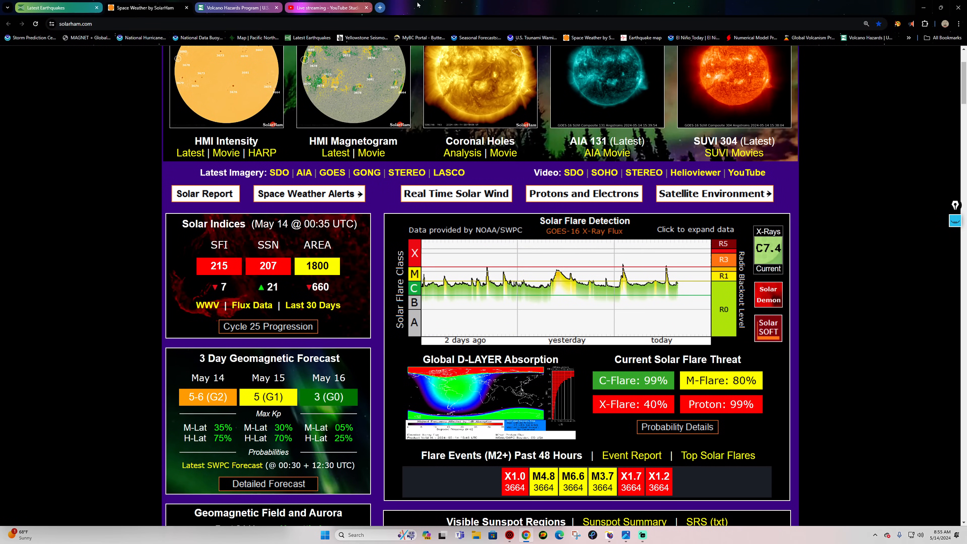
# - Bring up Earthquake 3D's live globe of recent quakes and turn it to the Pacific Ring of Fire
pyautogui.click(526, 535)
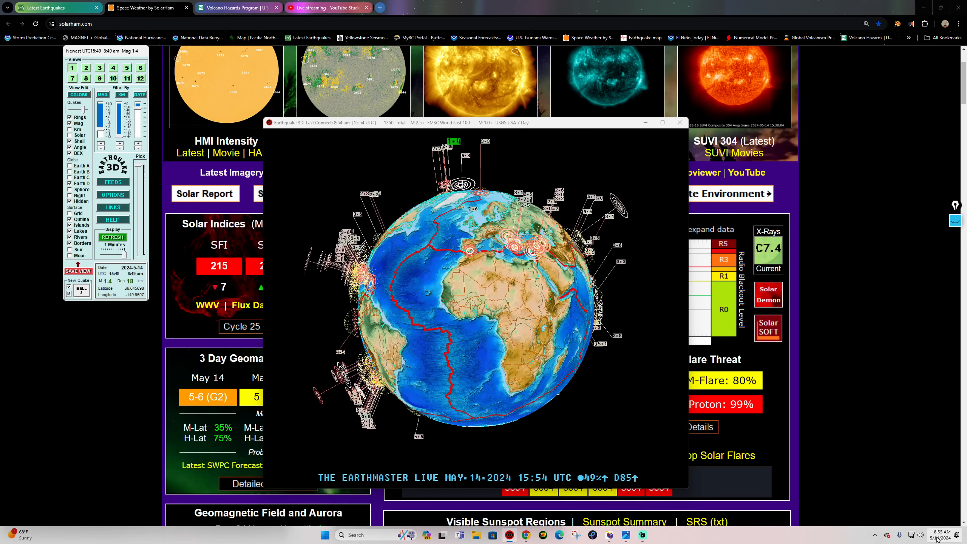
pyautogui.click(942, 535)
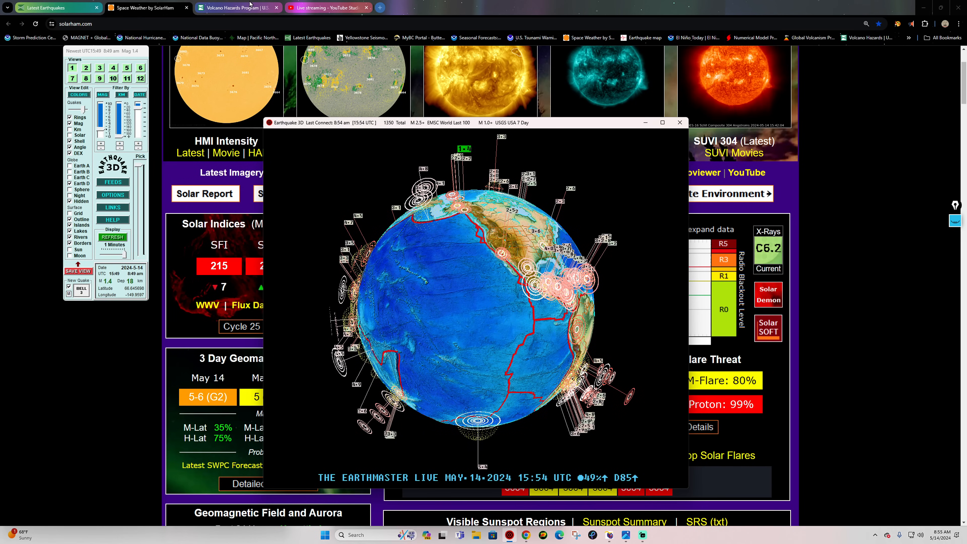
# - Put away the Earthquake 3D window and open SolarHam's labelled HMI magnetogram of the sun
pyautogui.click(679, 122)
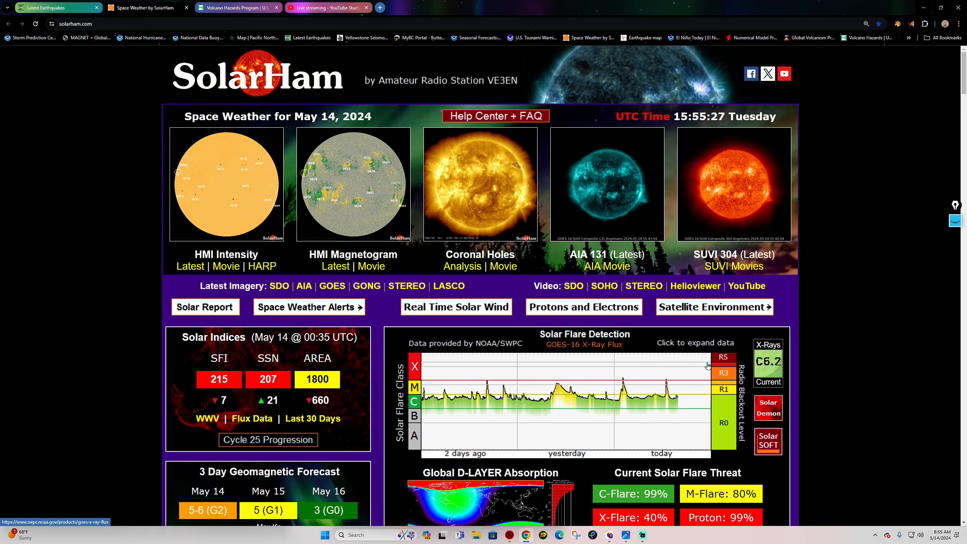
pyautogui.moveTo(720, 315)
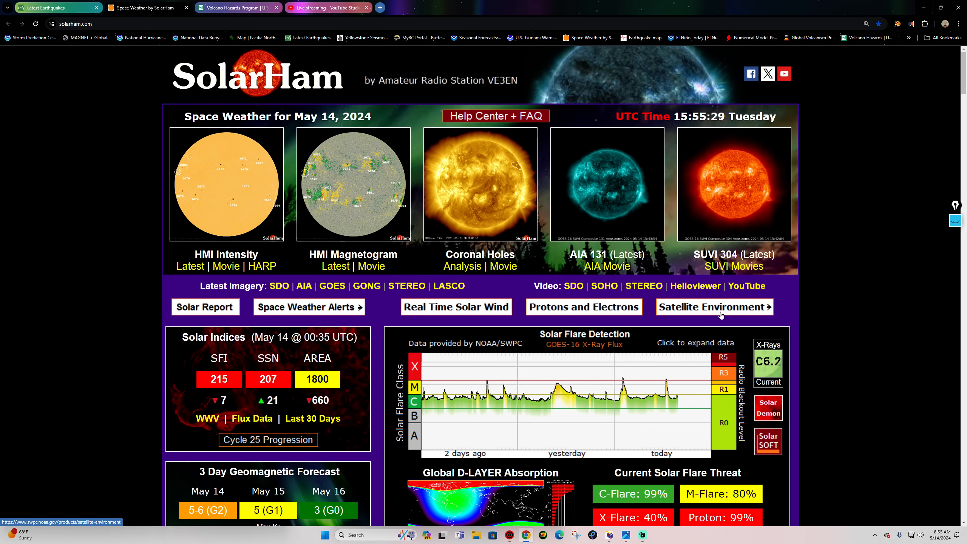
pyautogui.click(713, 307)
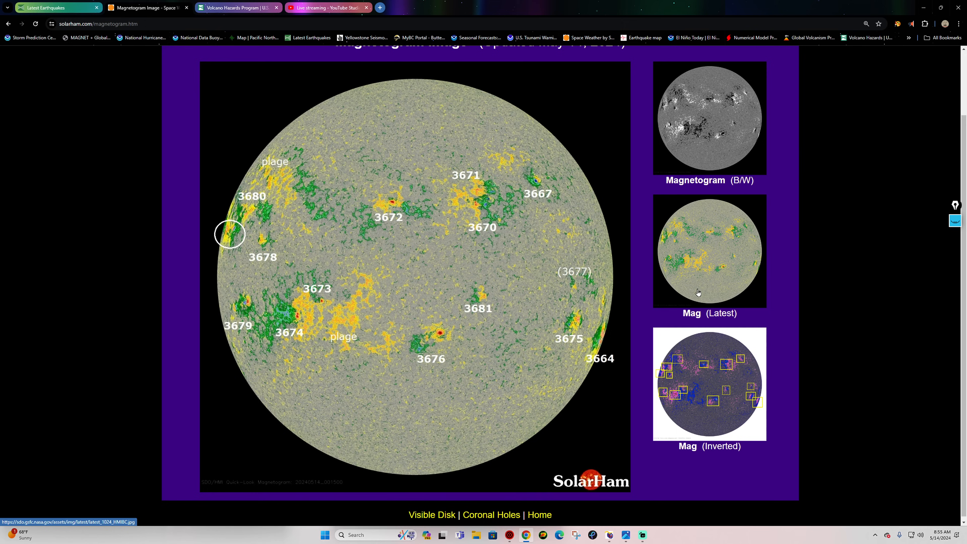
pyautogui.moveTo(699, 291)
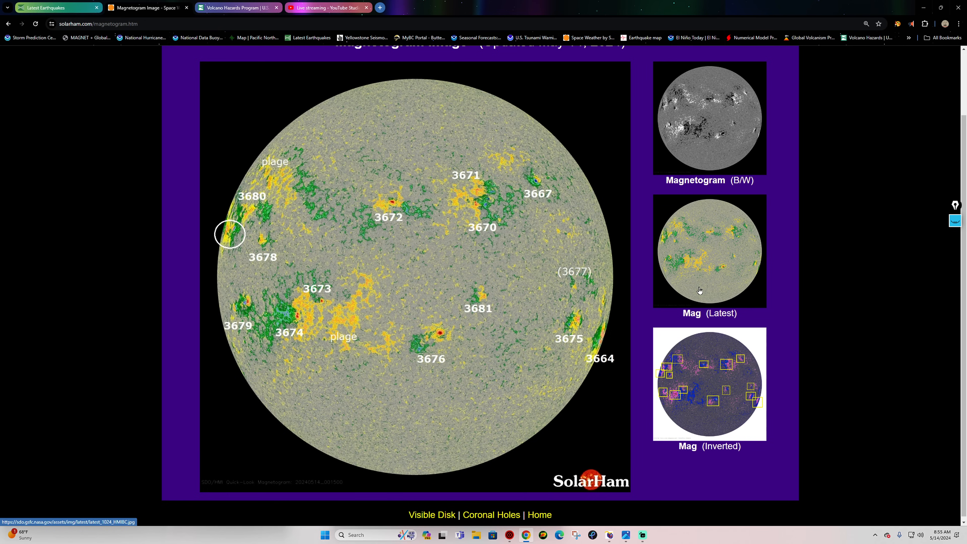
pyautogui.moveTo(735, 290)
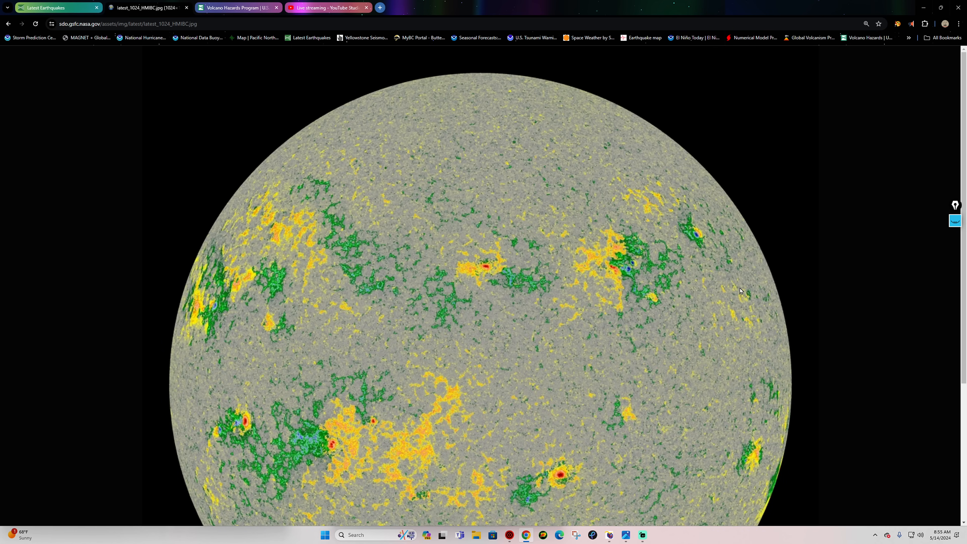
pyautogui.scroll(-3)
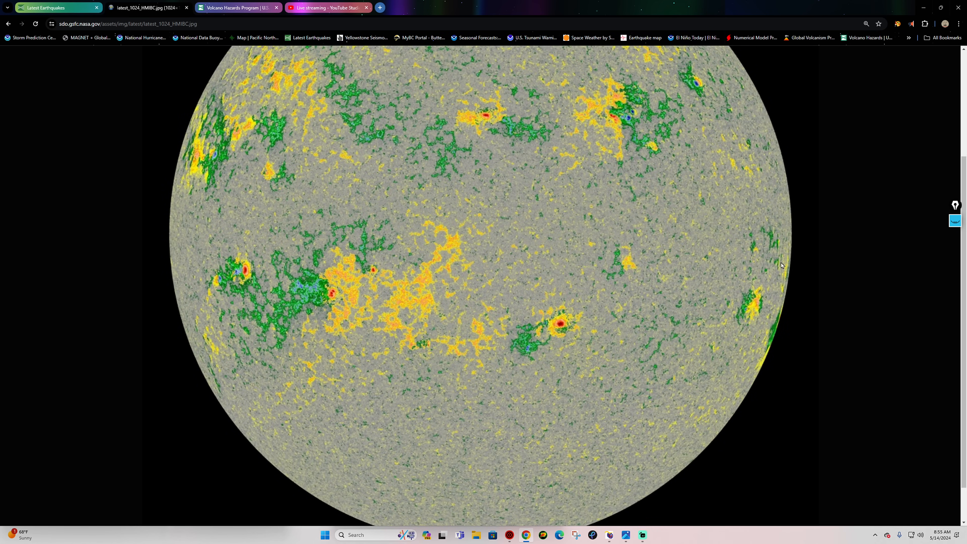
pyautogui.moveTo(755, 334)
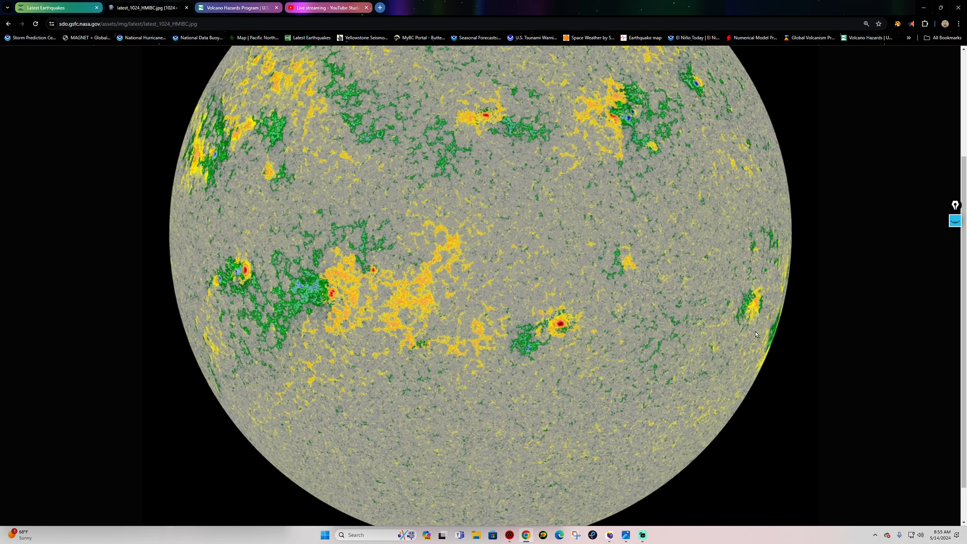
pyautogui.moveTo(775, 247)
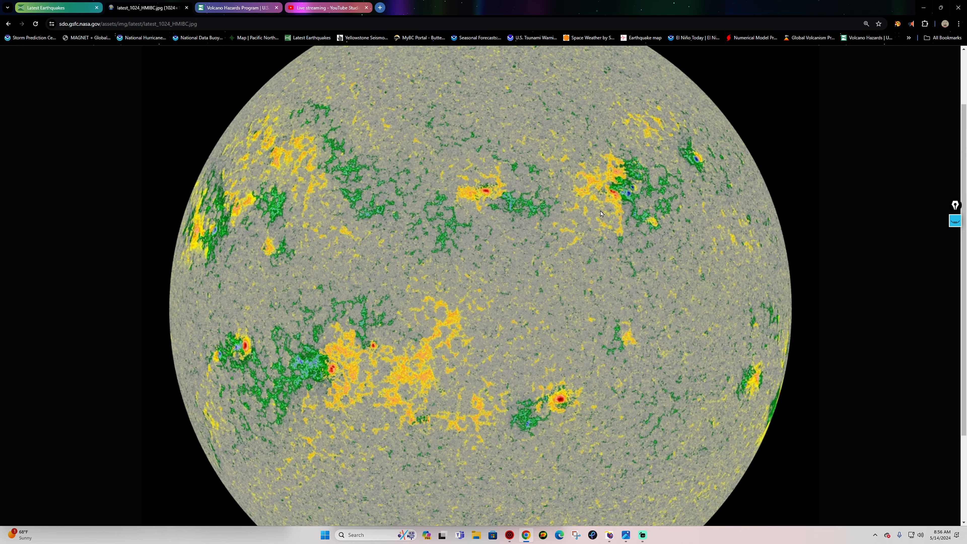
pyautogui.moveTo(478, 277)
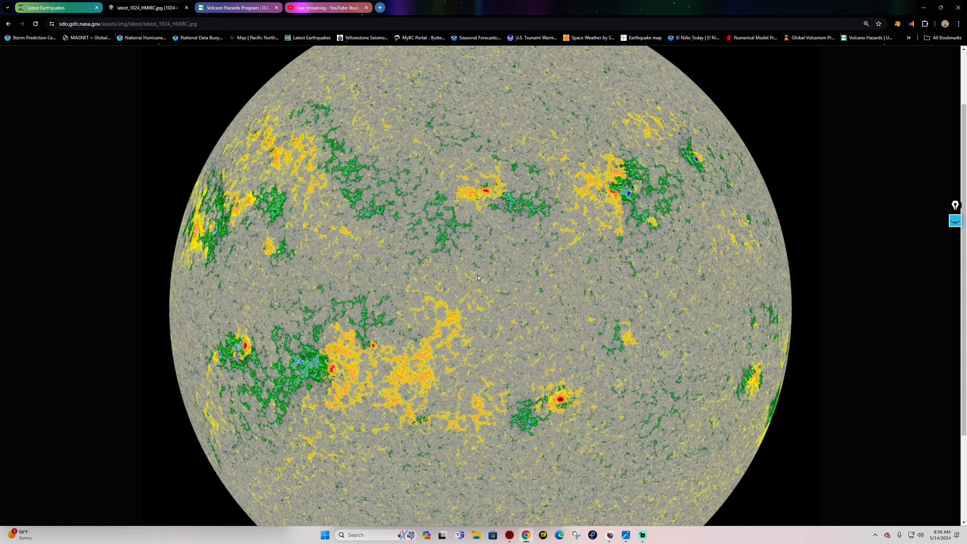
pyautogui.moveTo(218, 368)
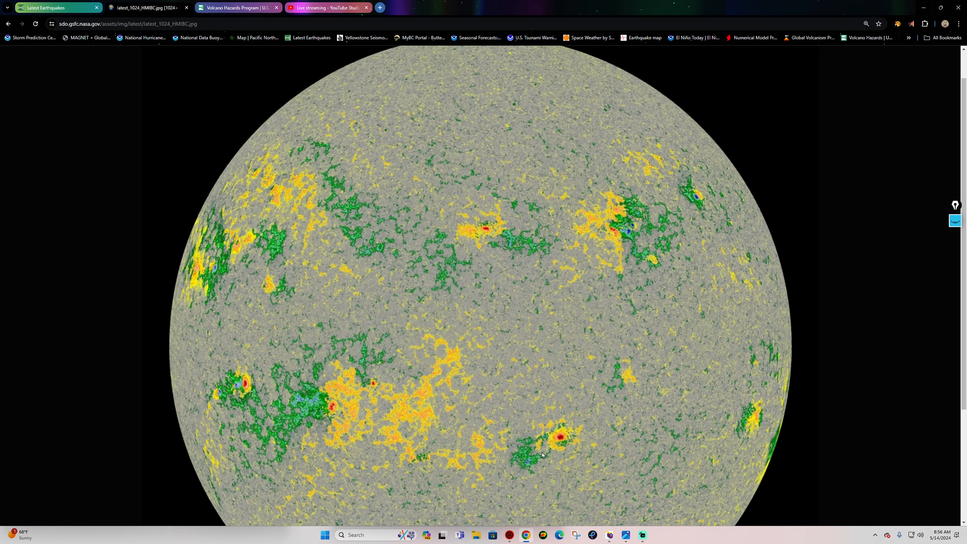
pyautogui.moveTo(211, 299)
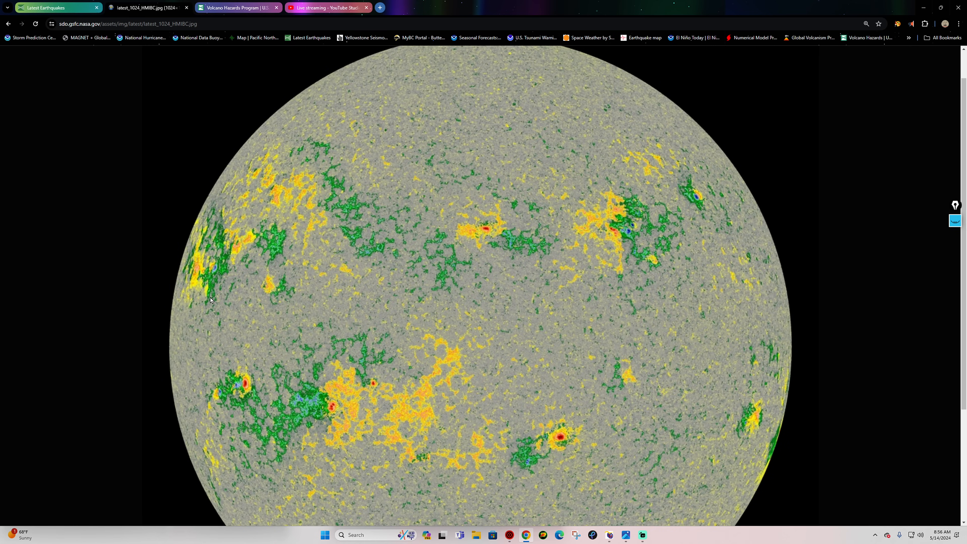
pyautogui.moveTo(615, 162)
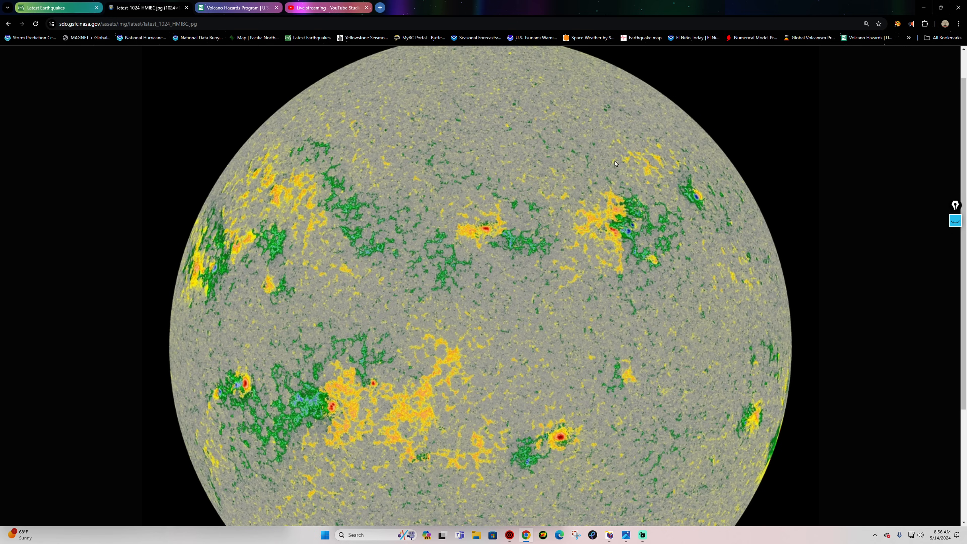
pyautogui.moveTo(192, 299)
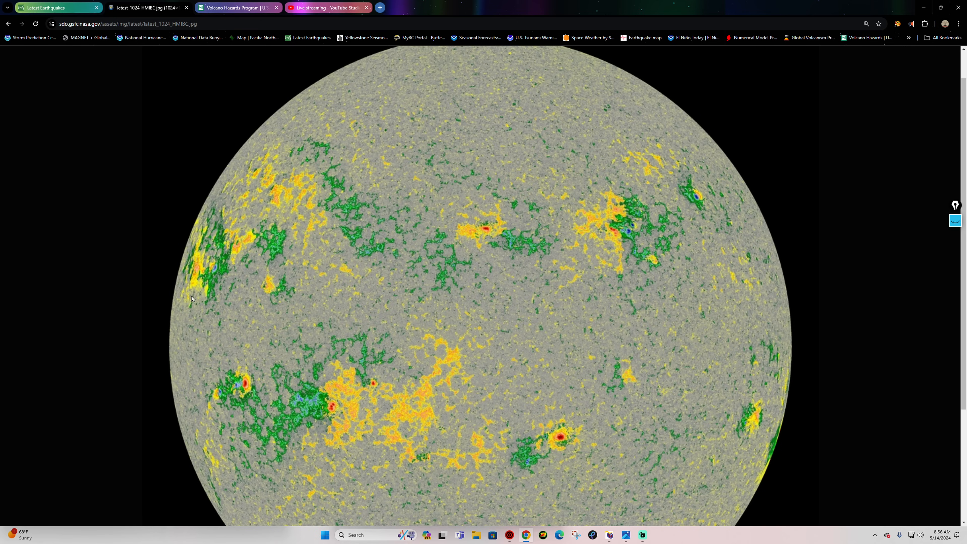
pyautogui.moveTo(184, 253)
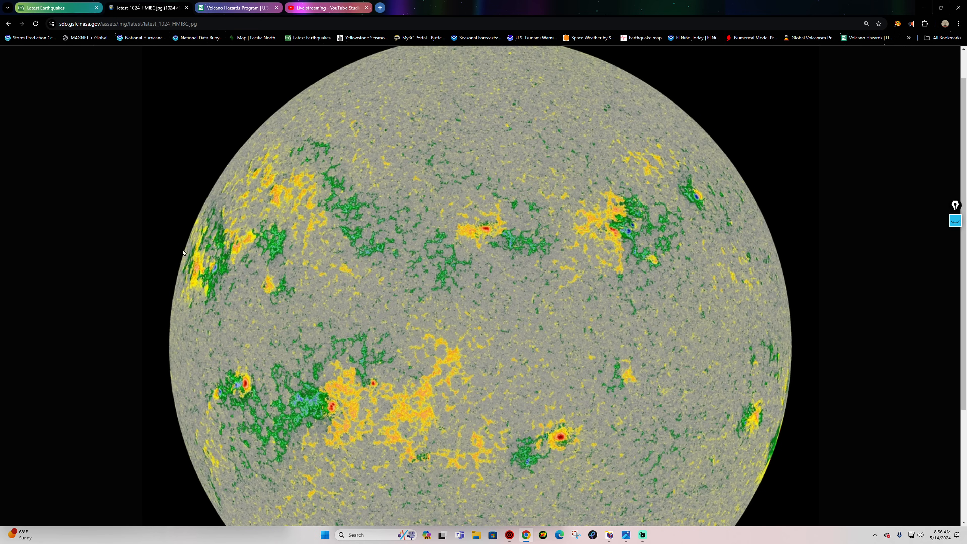
# - Scroll down to the three-day GOES X-ray flux chart on the SWPC page
pyautogui.scroll(-3)
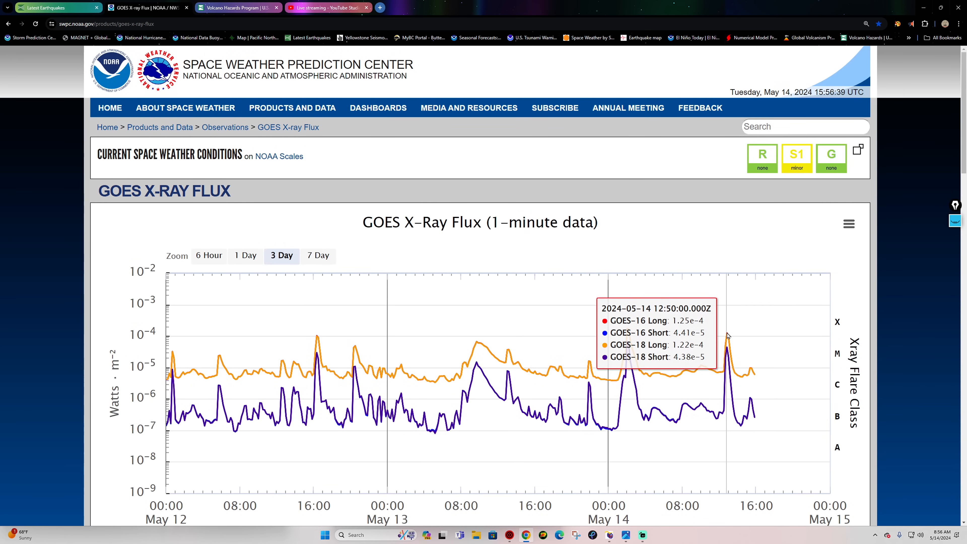
pyautogui.scroll(-3)
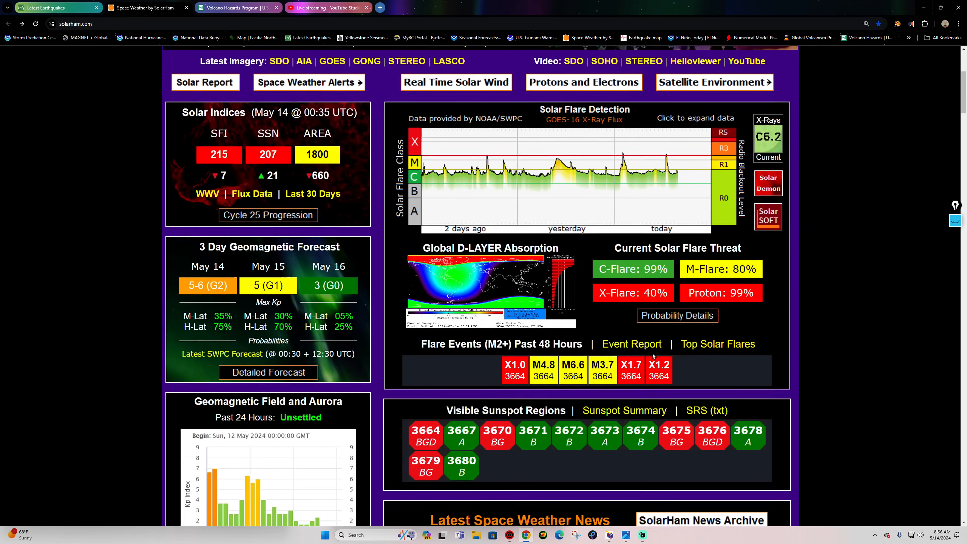
# - Scroll through the SolarHam dashboard panels of solar indices, flare threat and sunspot regions
pyautogui.scroll(-3)
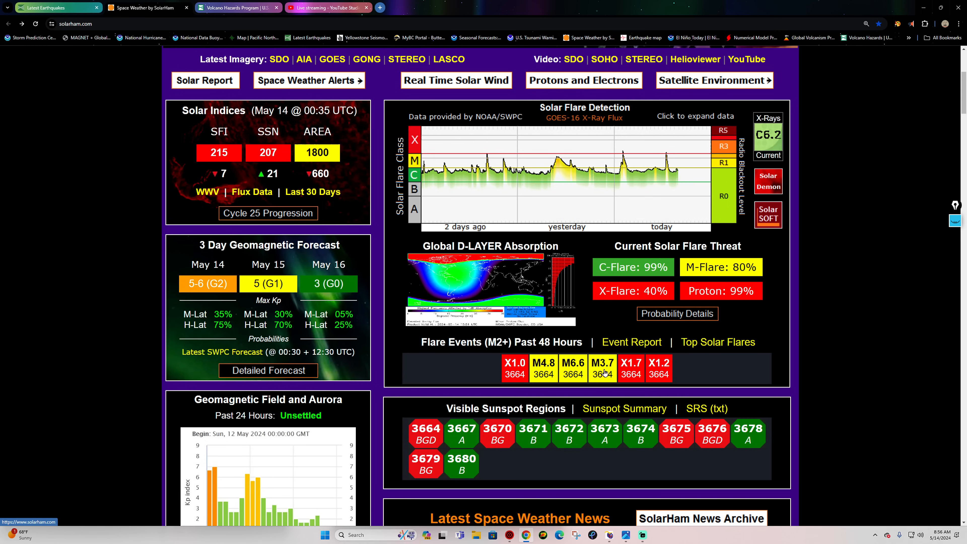
pyautogui.moveTo(630, 367)
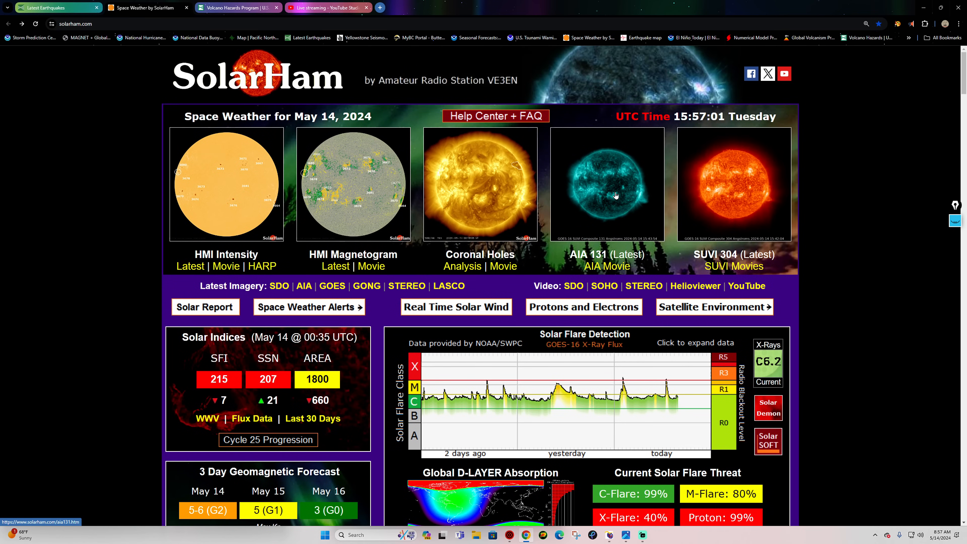
pyautogui.scroll(-3)
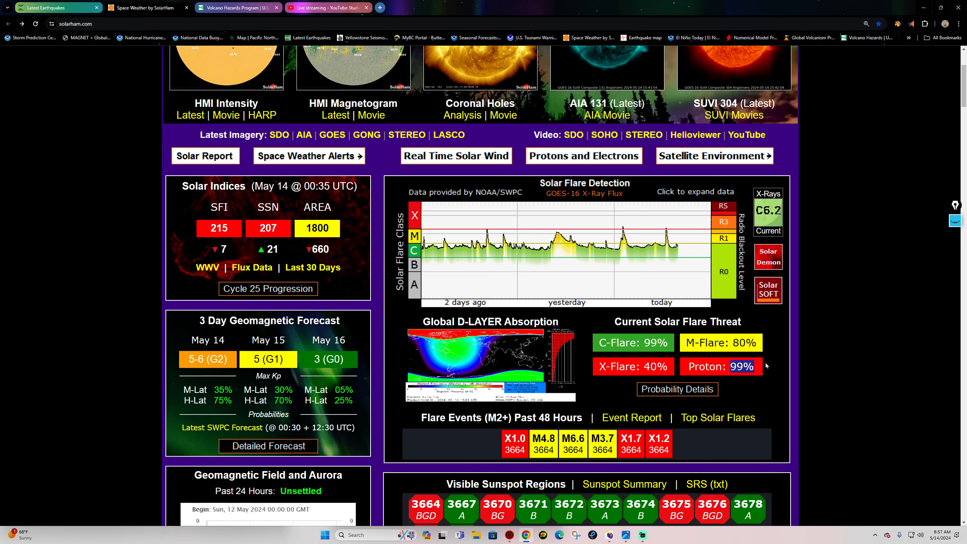
pyautogui.click(490, 321)
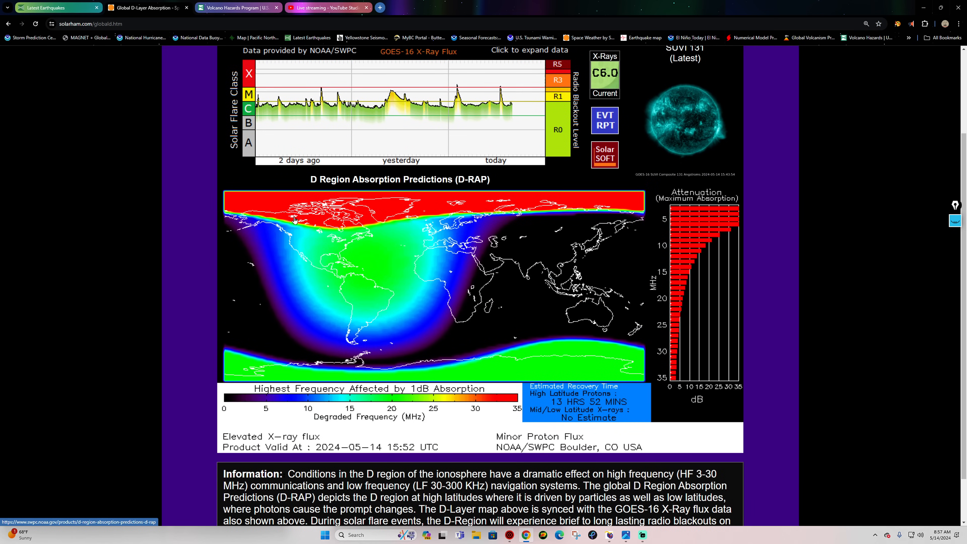
pyautogui.moveTo(363, 230)
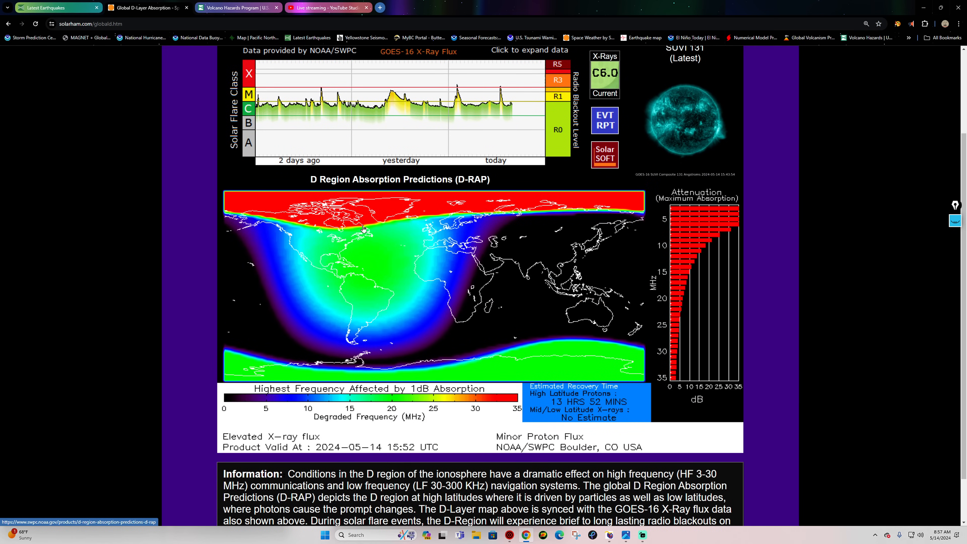
pyautogui.moveTo(625, 219)
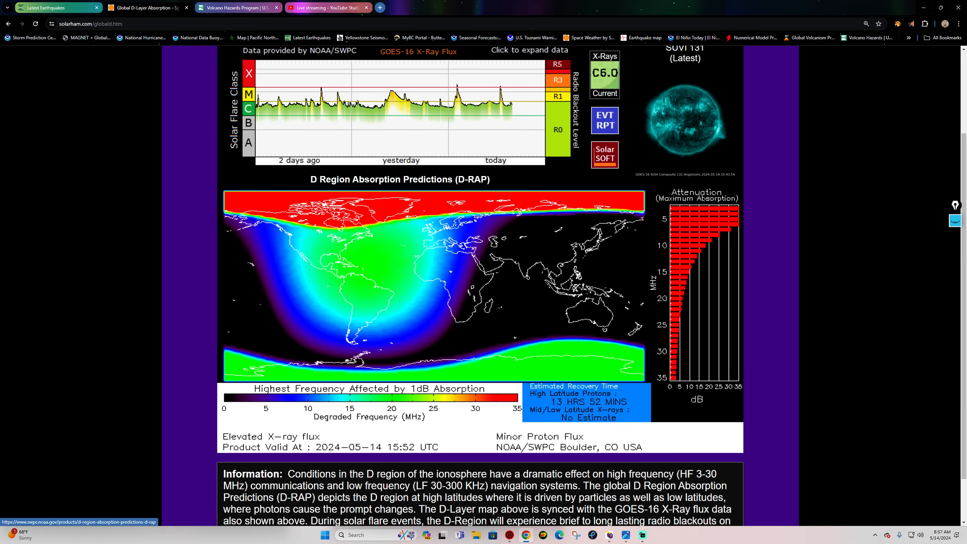
pyautogui.click(641, 535)
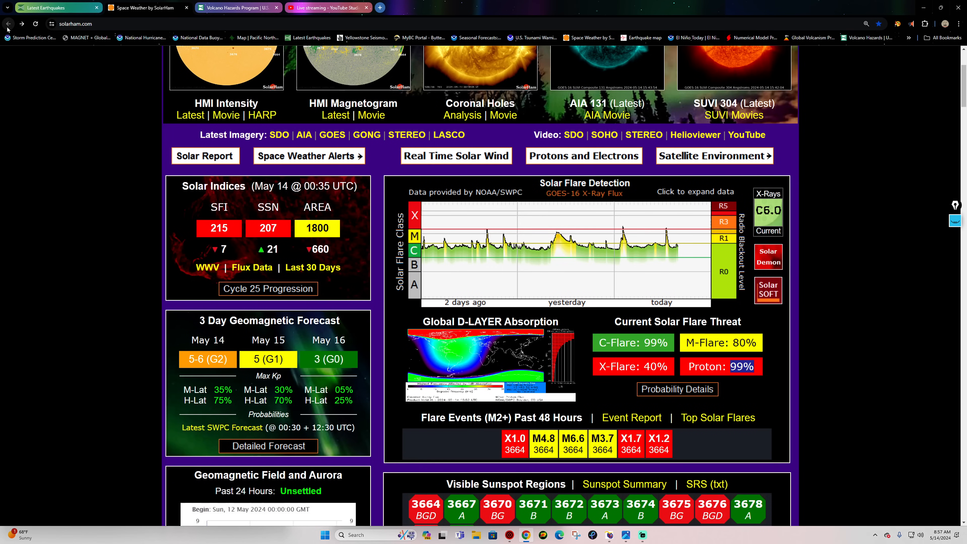
# - Open the detailed three-day geomagnetic and aurora forecast for May 14–16
pyautogui.scroll(-3)
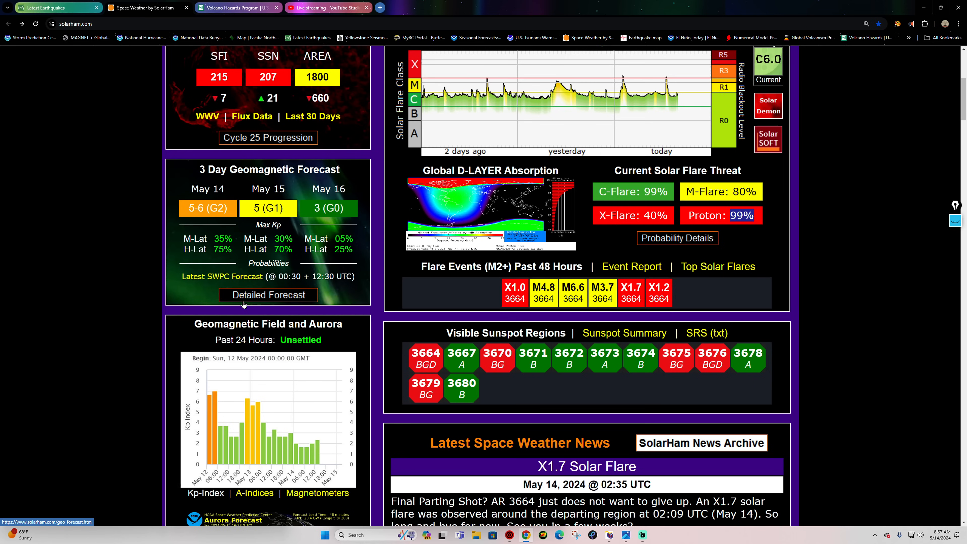
pyautogui.click(269, 294)
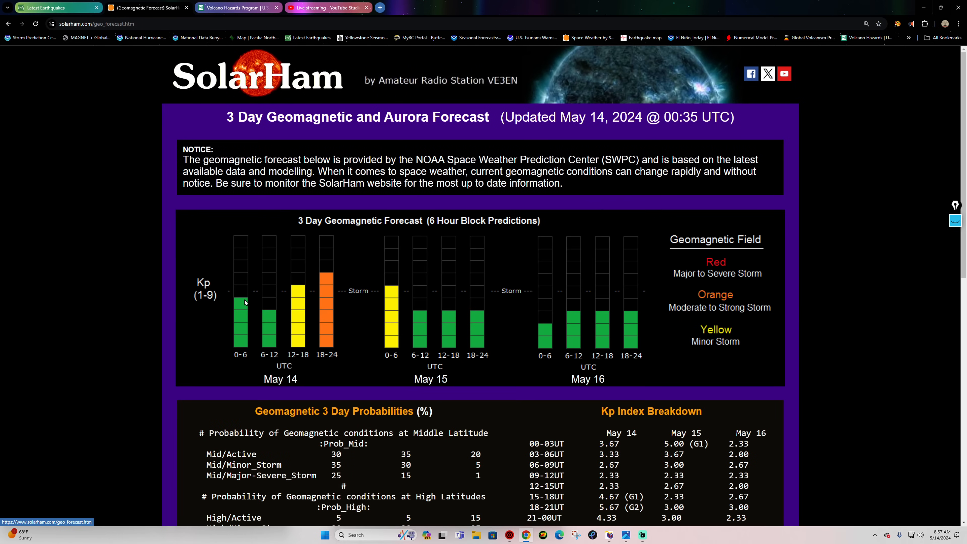
pyautogui.moveTo(311, 368)
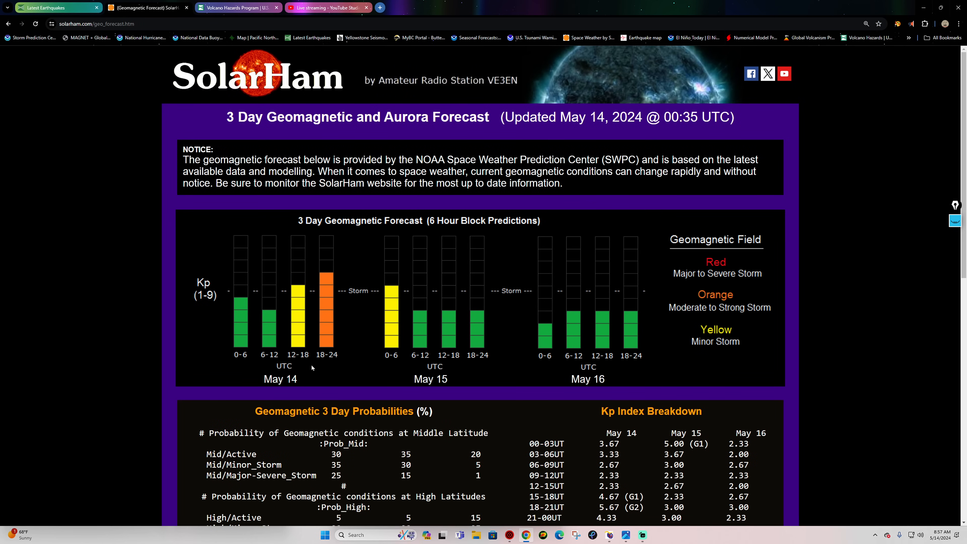
pyautogui.moveTo(337, 361)
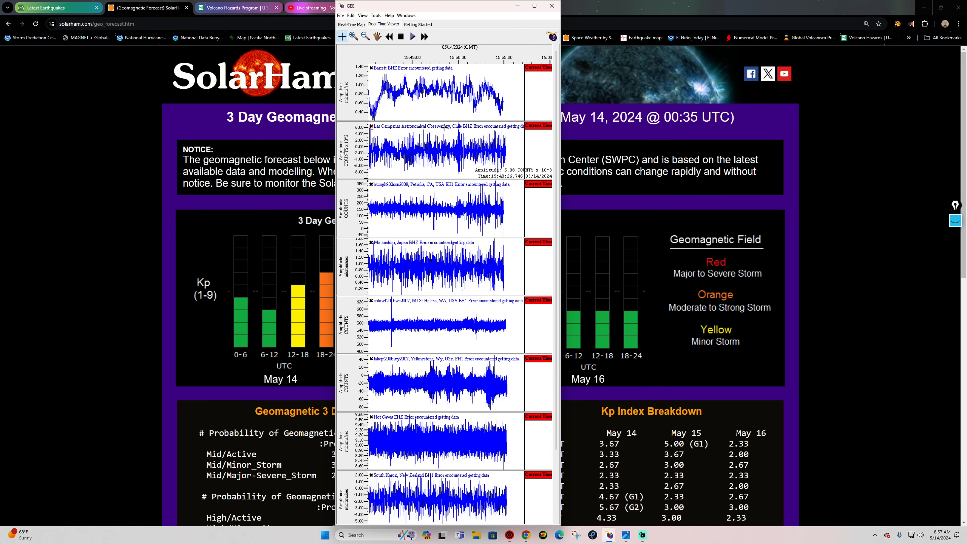
pyautogui.moveTo(460, 67)
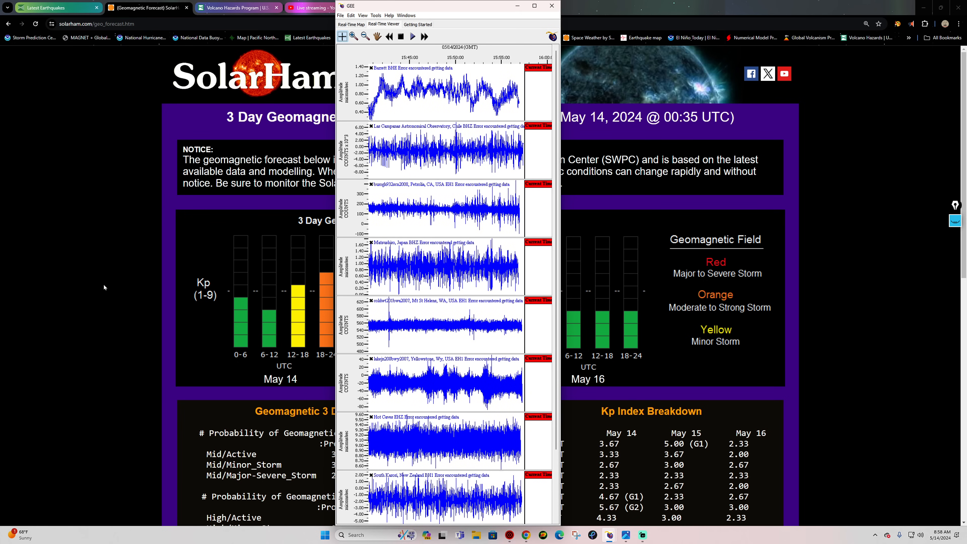
# - Hide the GEE real-time seismogram viewer so the SolarHam dashboard shows again
pyautogui.click(550, 5)
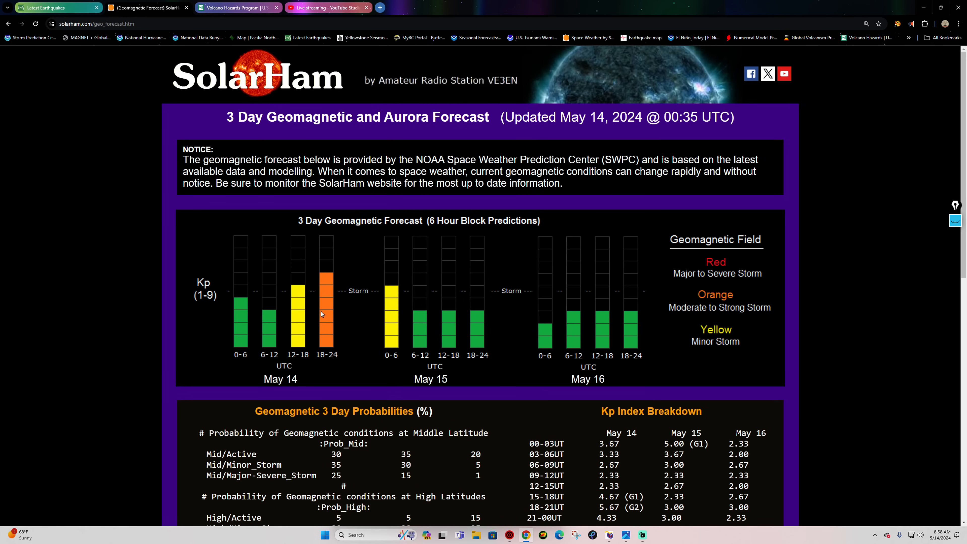
pyautogui.moveTo(318, 279)
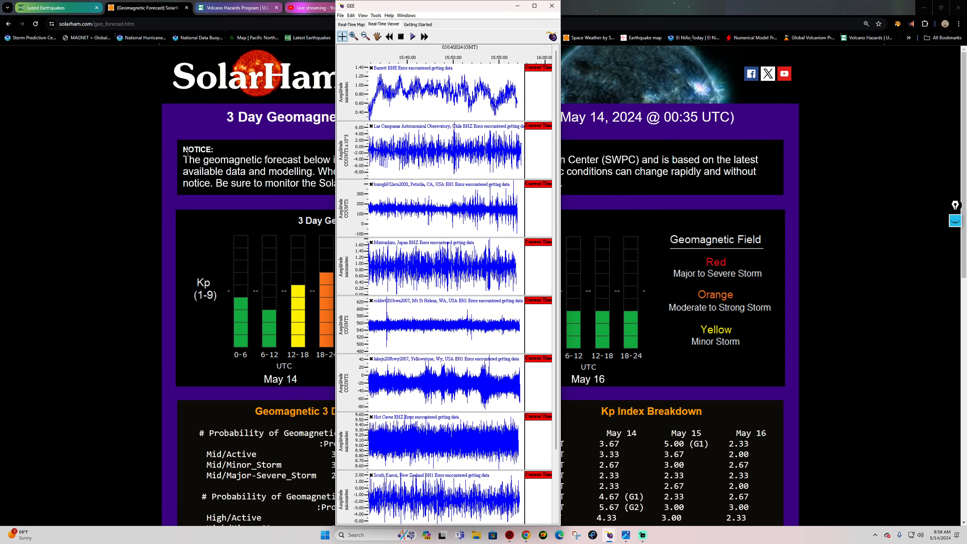
pyautogui.click(549, 6)
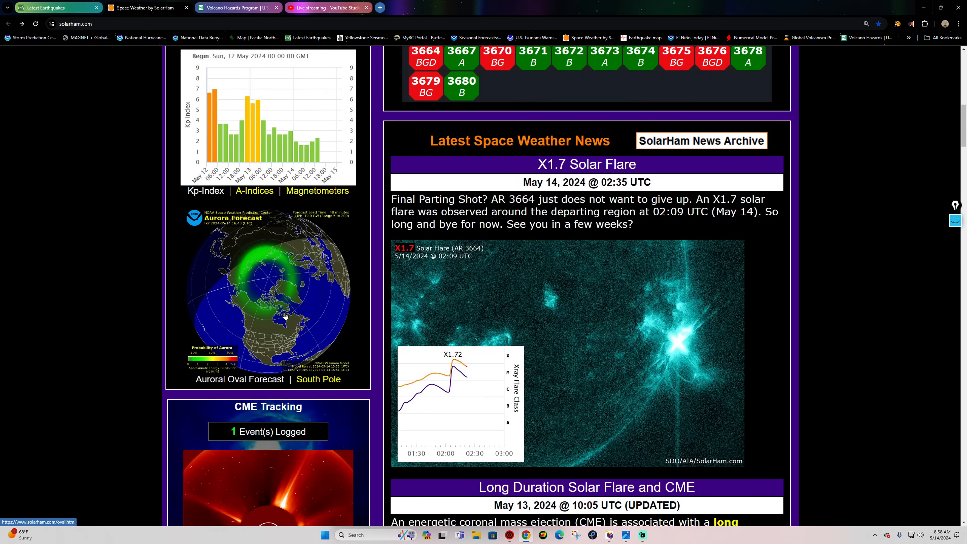
pyautogui.click(239, 379)
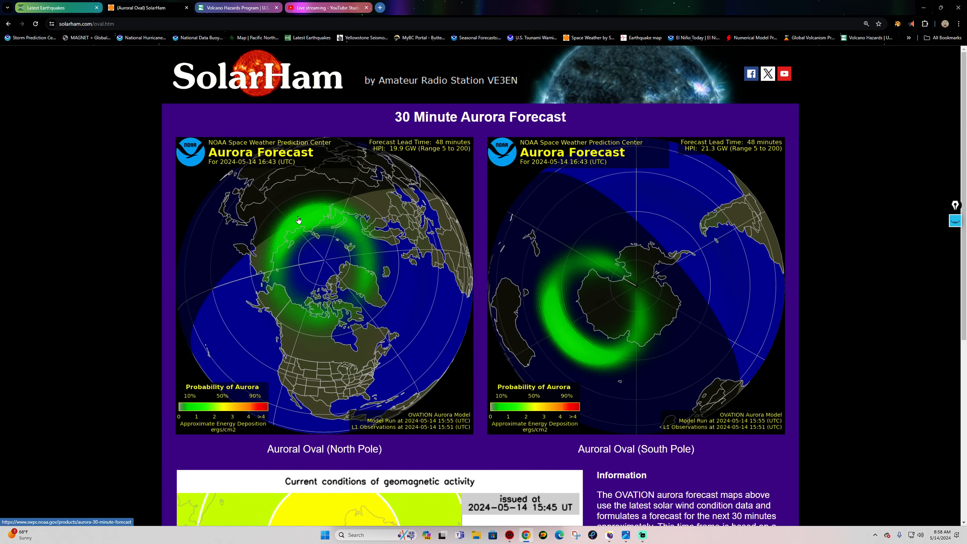
pyautogui.moveTo(320, 215)
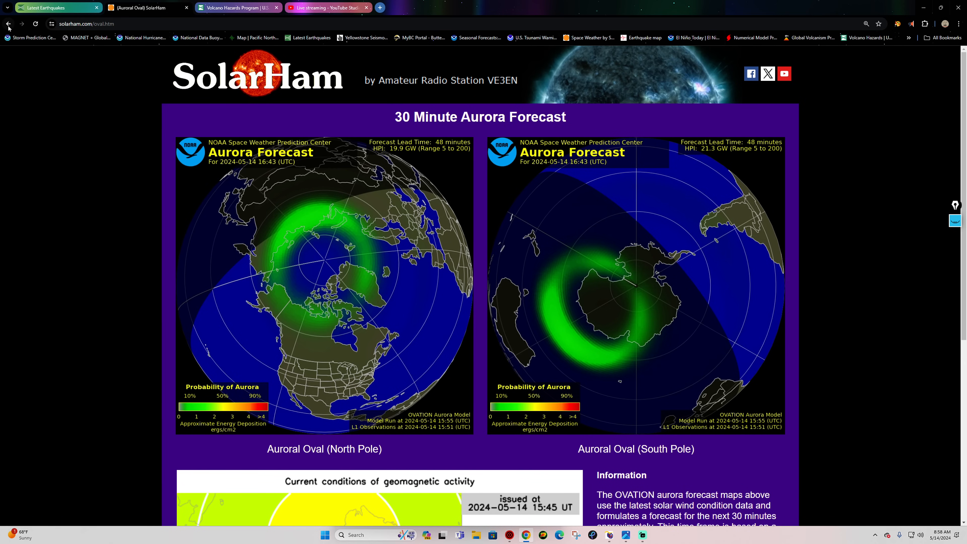
pyautogui.click(8, 24)
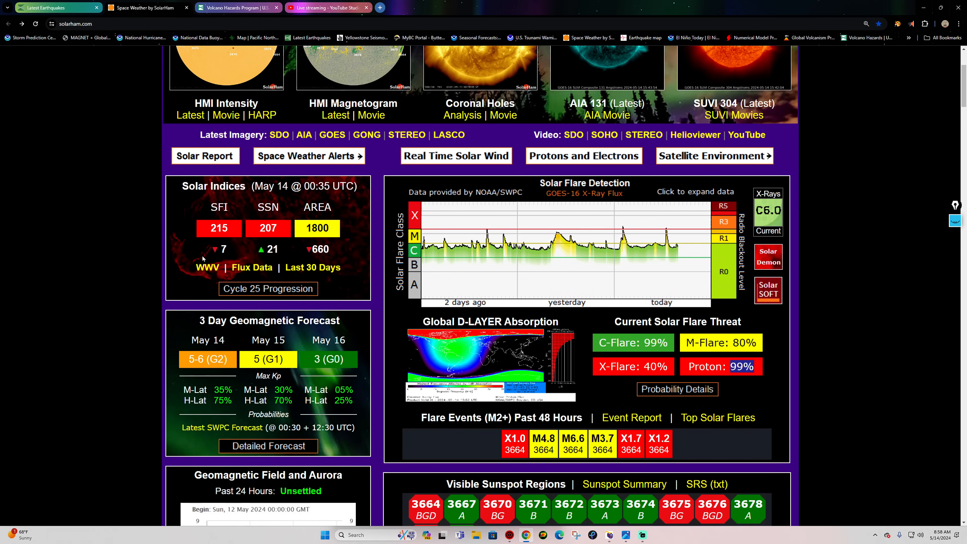
pyautogui.moveTo(191, 327)
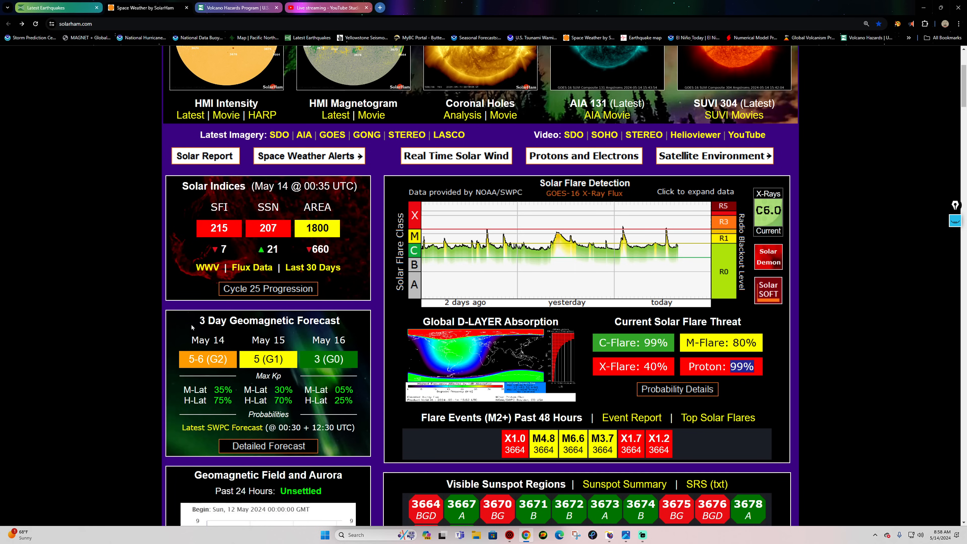
pyautogui.moveTo(379, 414)
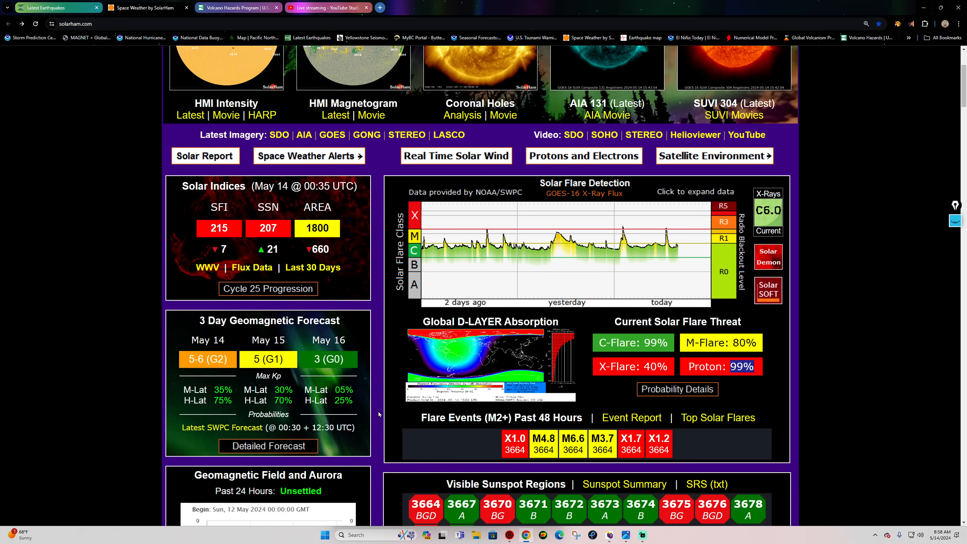
pyautogui.scroll(-3)
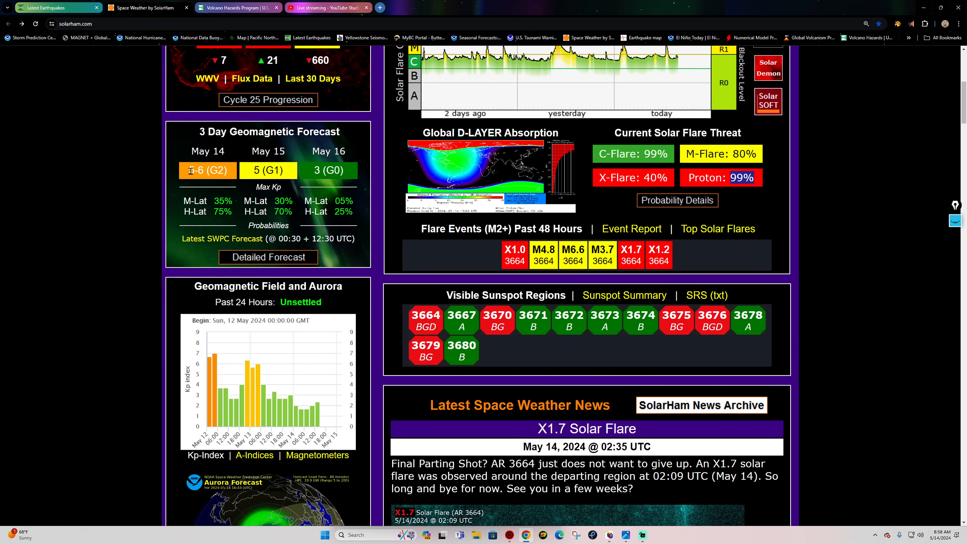
pyautogui.moveTo(281, 168)
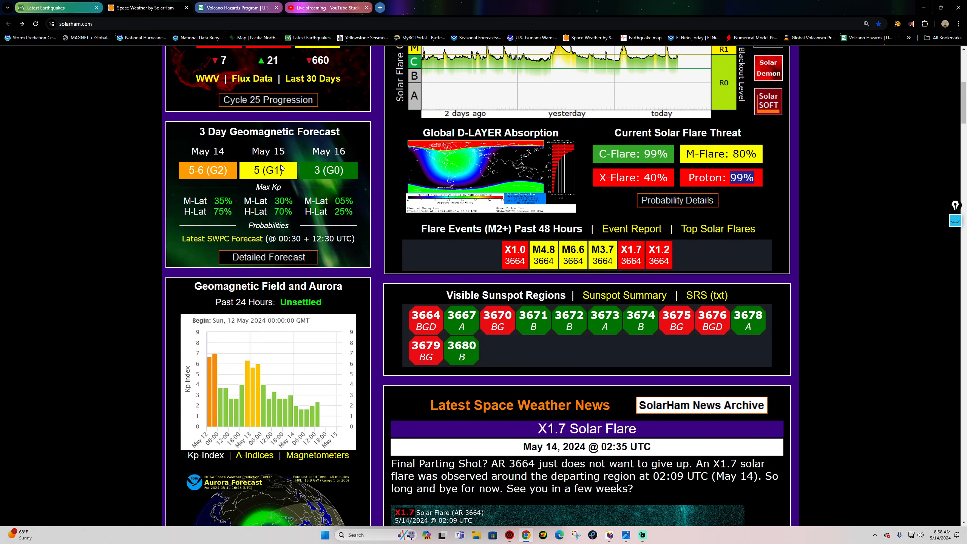
# - Scroll to the USGS map of all earthquakes in the past day
pyautogui.scroll(-3)
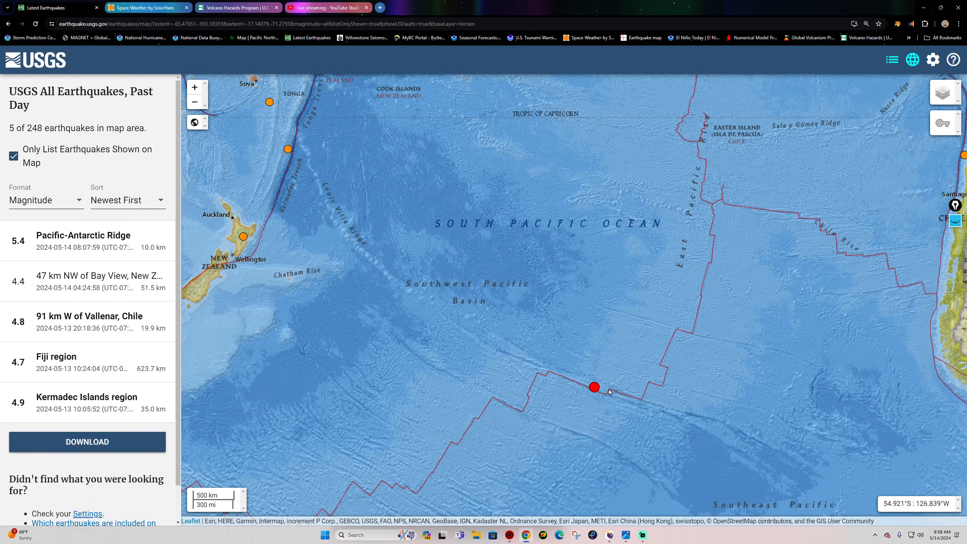
# - View the M5.4 Pacific-Antarctic Ridge quake and sort the list with largest magnitude first
pyautogui.click(593, 387)
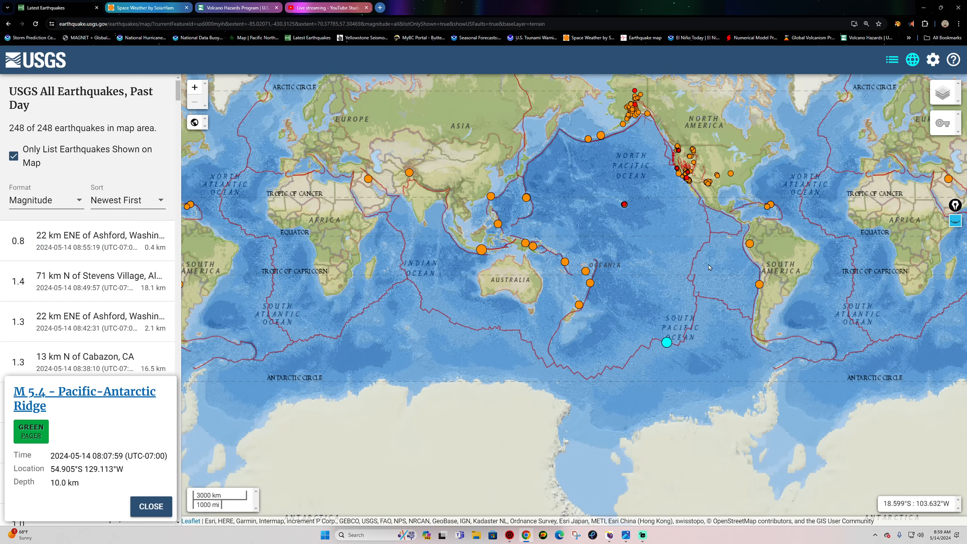
pyautogui.click(127, 200)
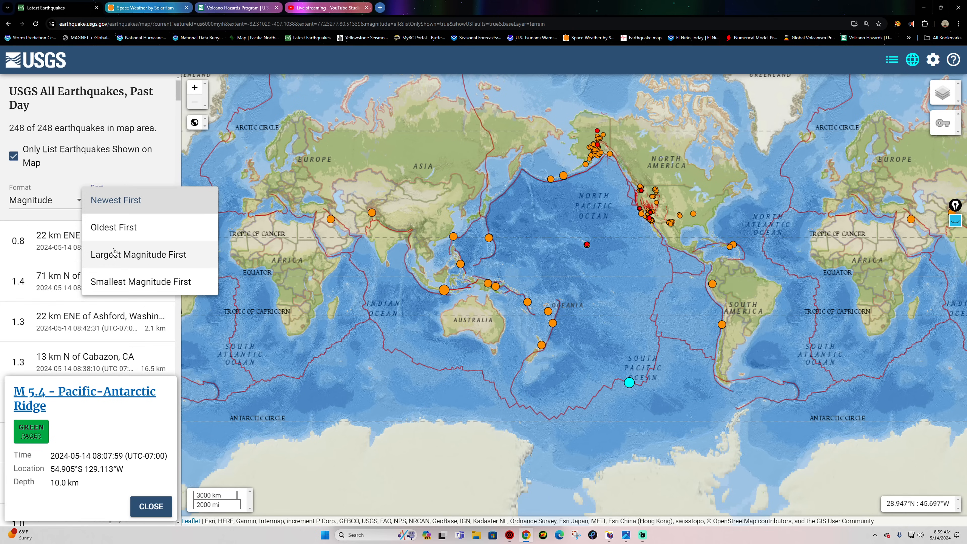
pyautogui.click(138, 254)
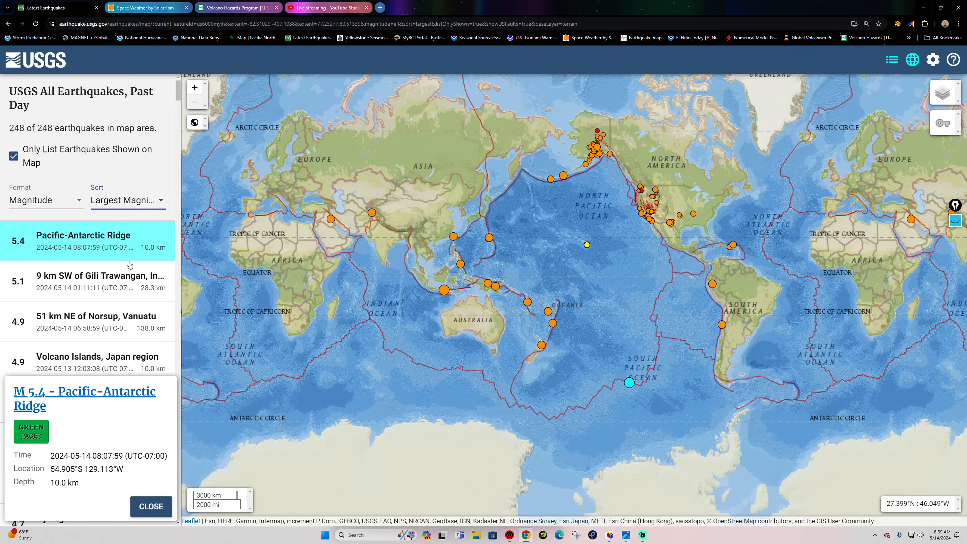
pyautogui.moveTo(619, 379)
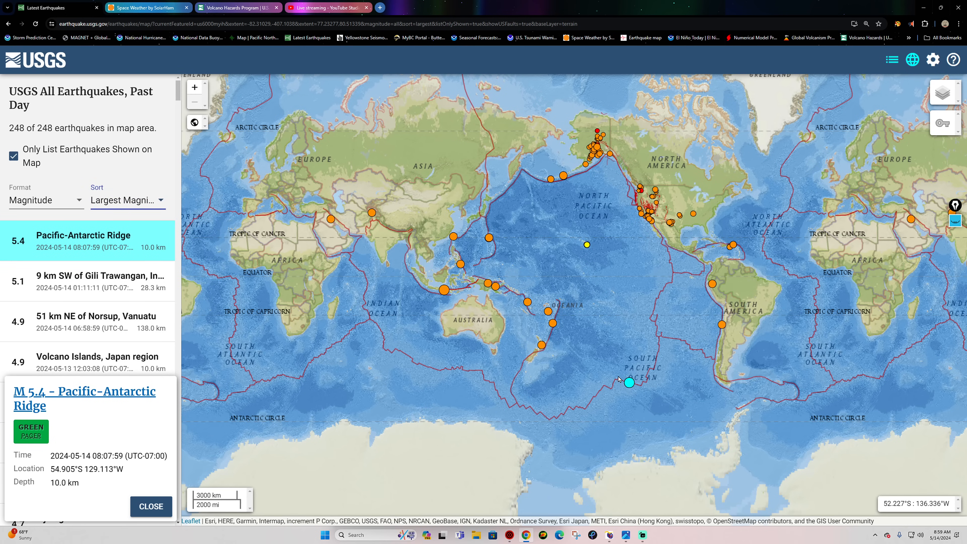
pyautogui.moveTo(590, 215)
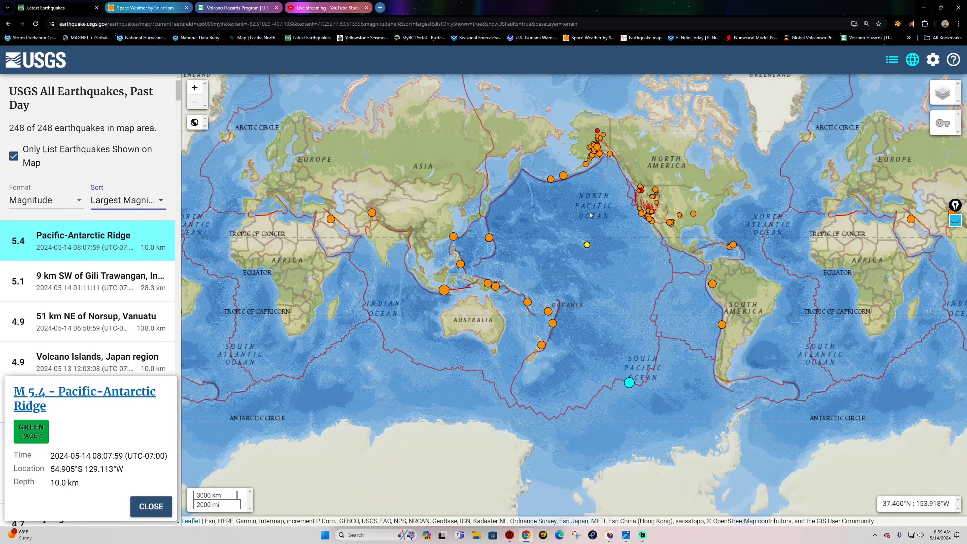
pyautogui.moveTo(159, 450)
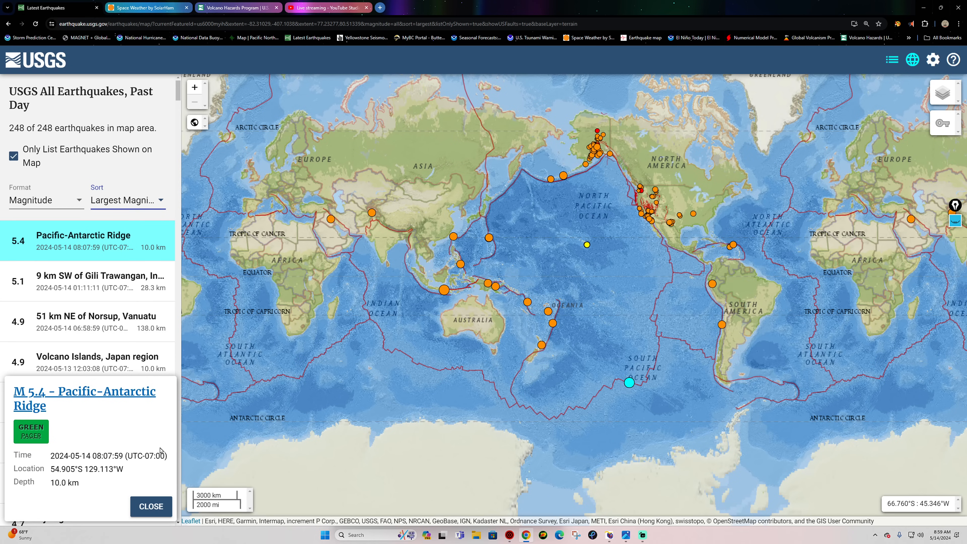
pyautogui.click(128, 200)
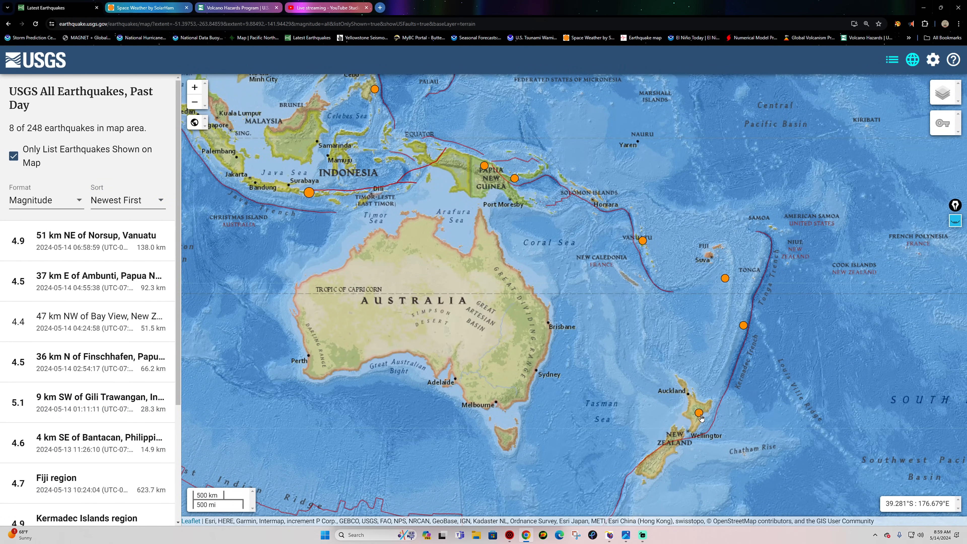
# - Open the details of the M4.4 earthquake 47 km NW of Bay View, New Zealand
pyautogui.click(697, 413)
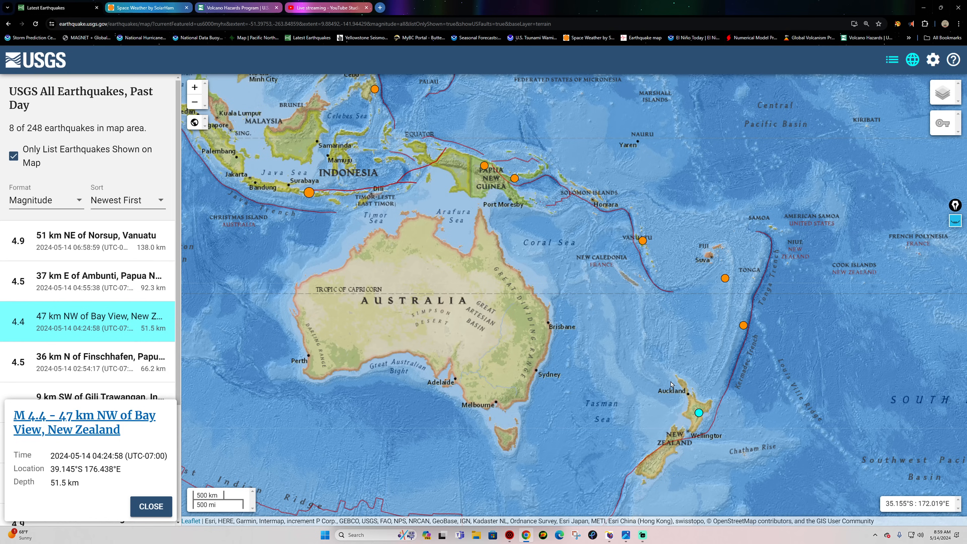
pyautogui.moveTo(715, 362)
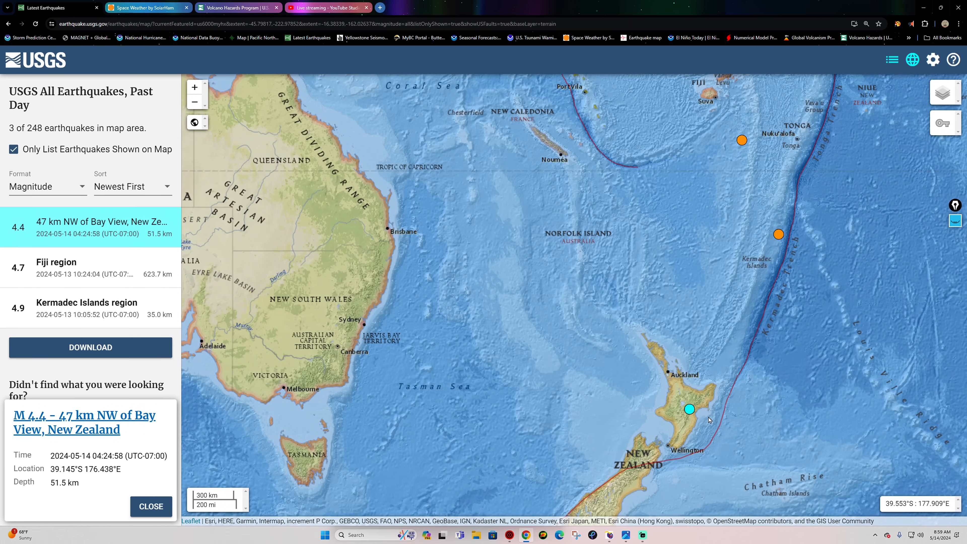
pyautogui.moveTo(776, 428)
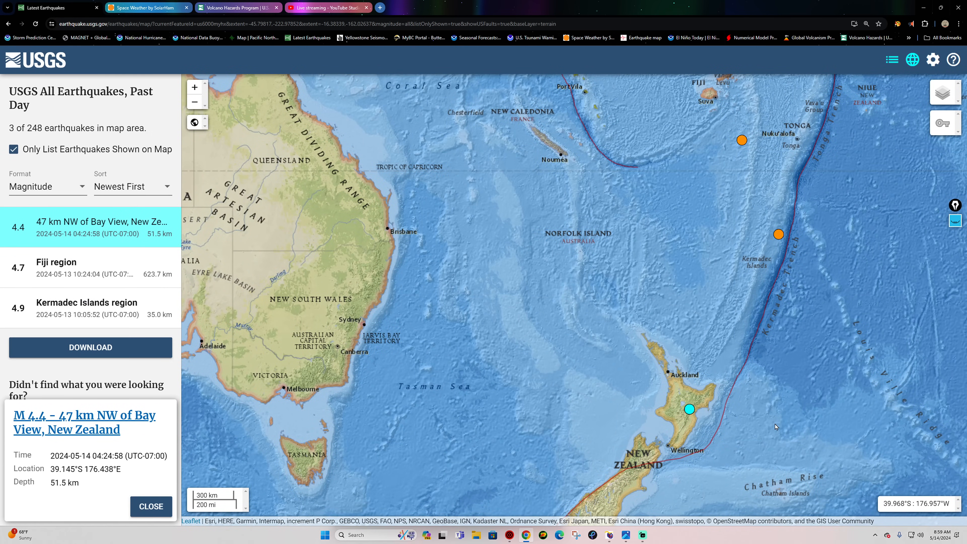
pyautogui.moveTo(688, 413)
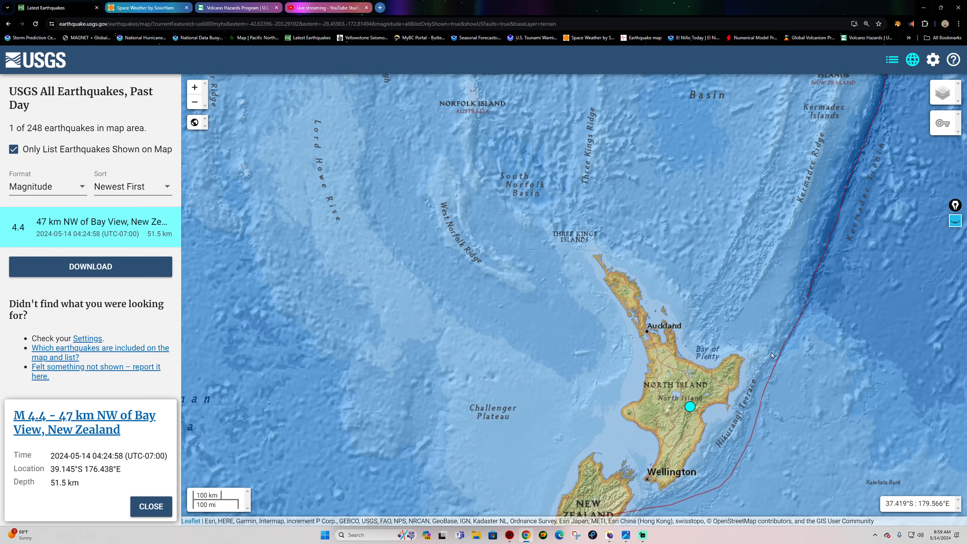
pyautogui.moveTo(687, 425)
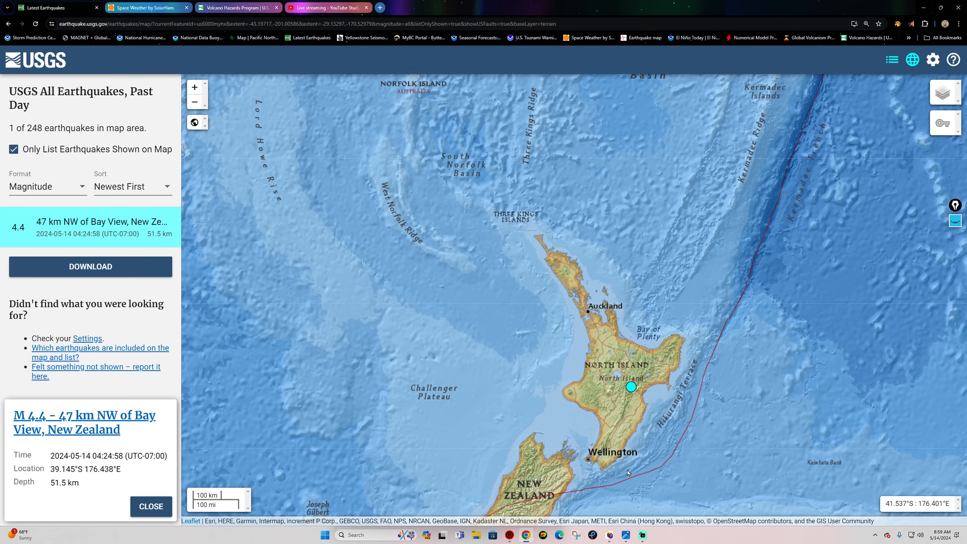
pyautogui.moveTo(642, 449)
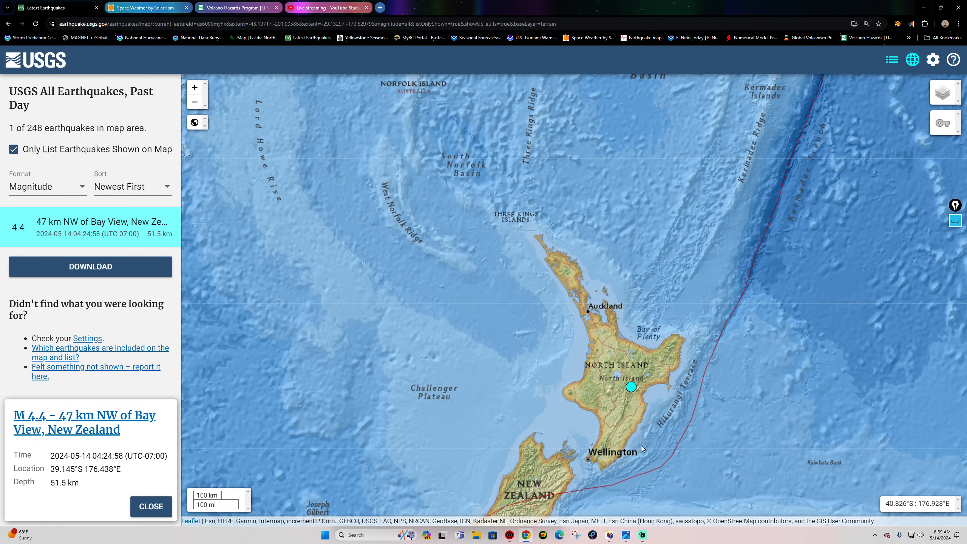
pyautogui.moveTo(700, 356)
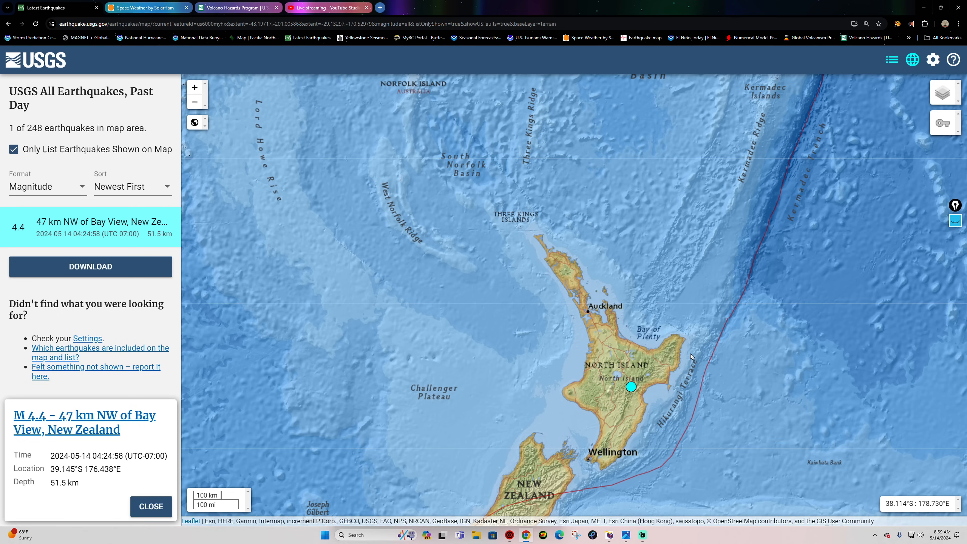
pyautogui.moveTo(702, 358)
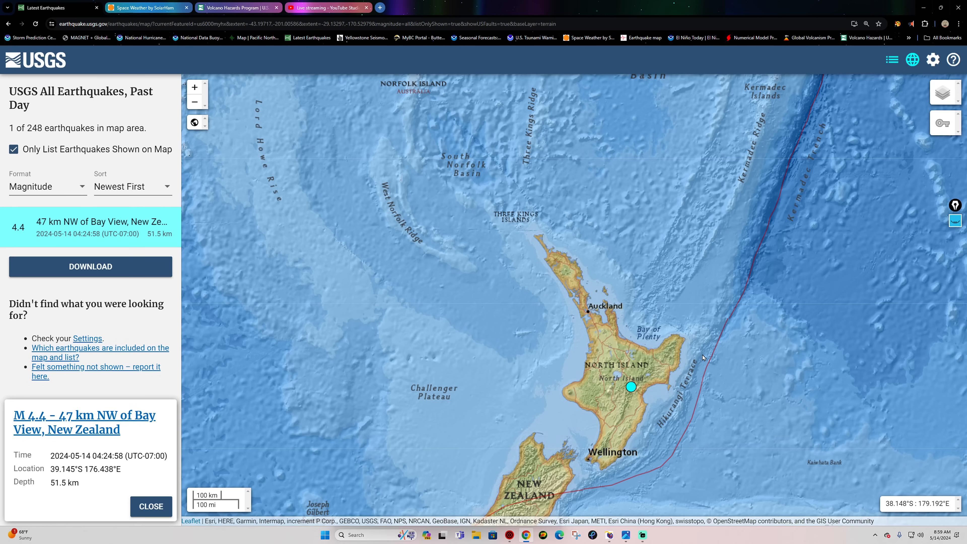
pyautogui.moveTo(706, 352)
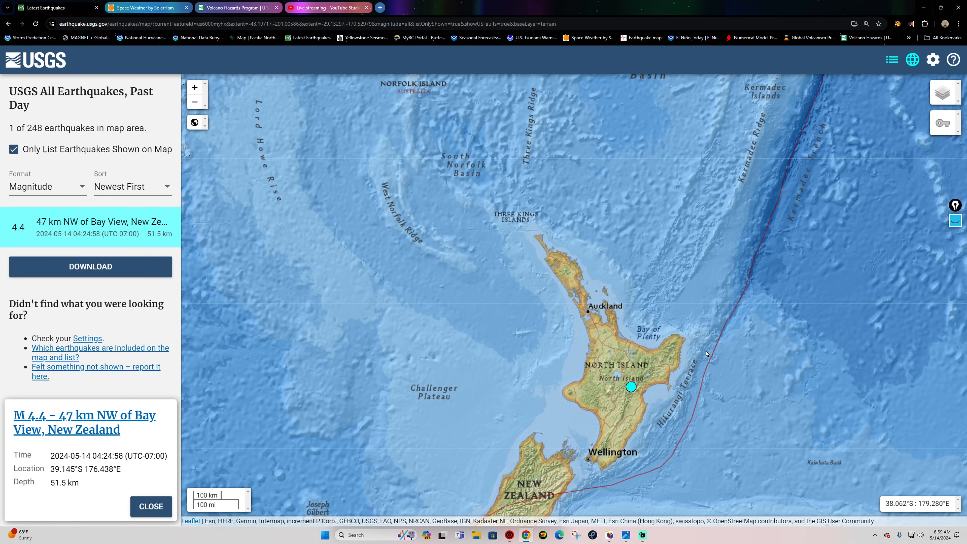
pyautogui.moveTo(694, 370)
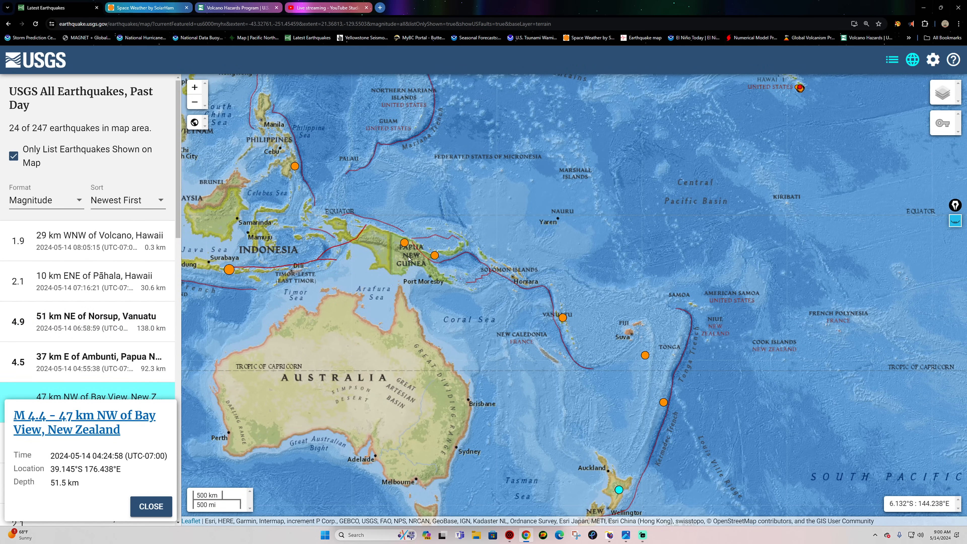
pyautogui.moveTo(570, 389)
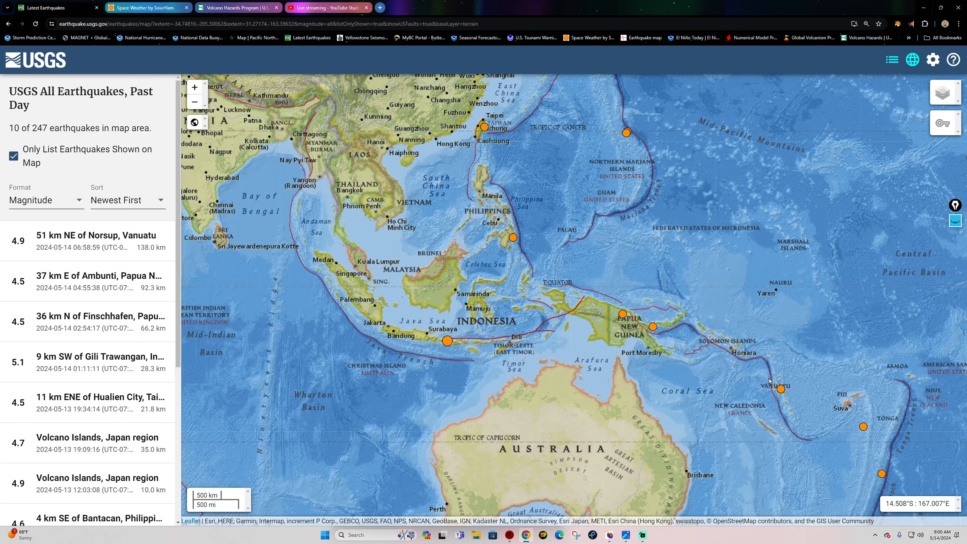
pyautogui.moveTo(770, 333)
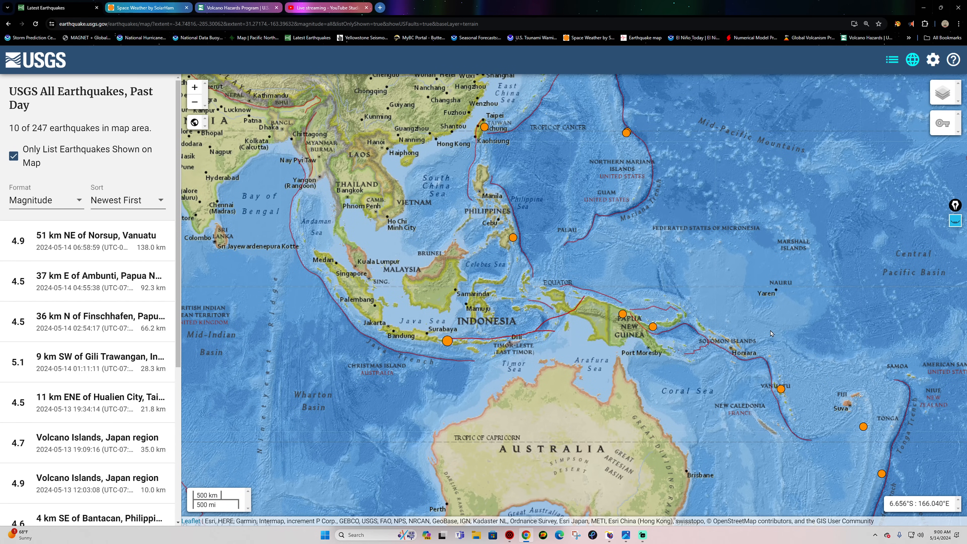
pyautogui.moveTo(517, 216)
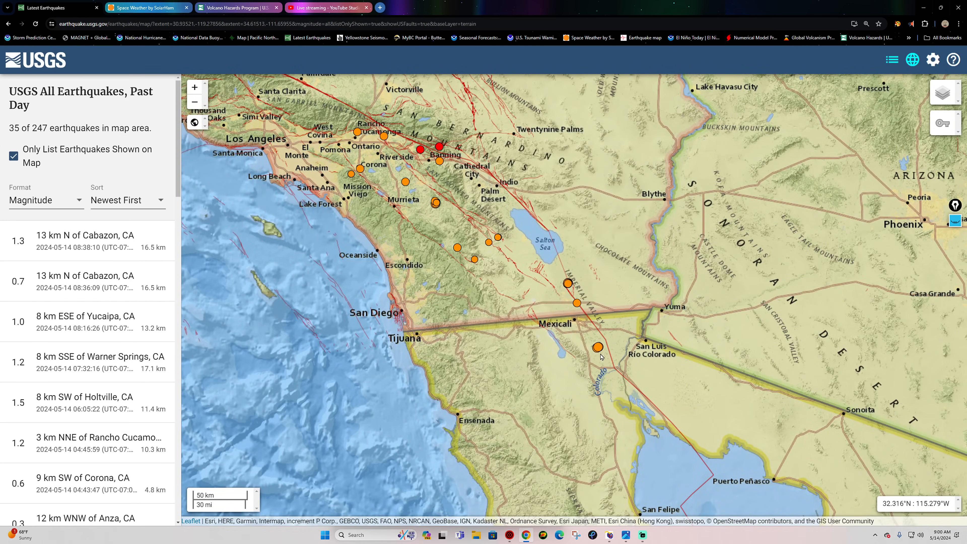
pyautogui.moveTo(567, 285)
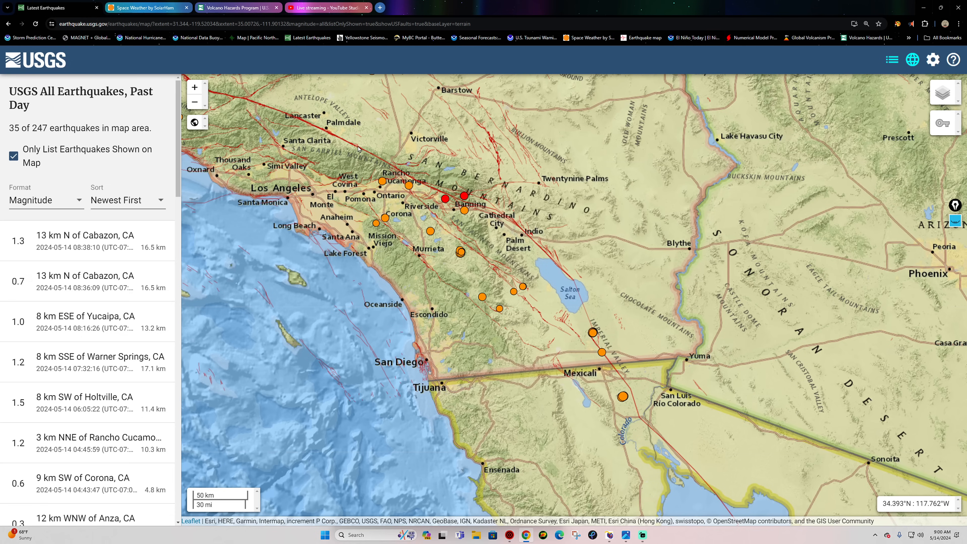
pyautogui.moveTo(556, 260)
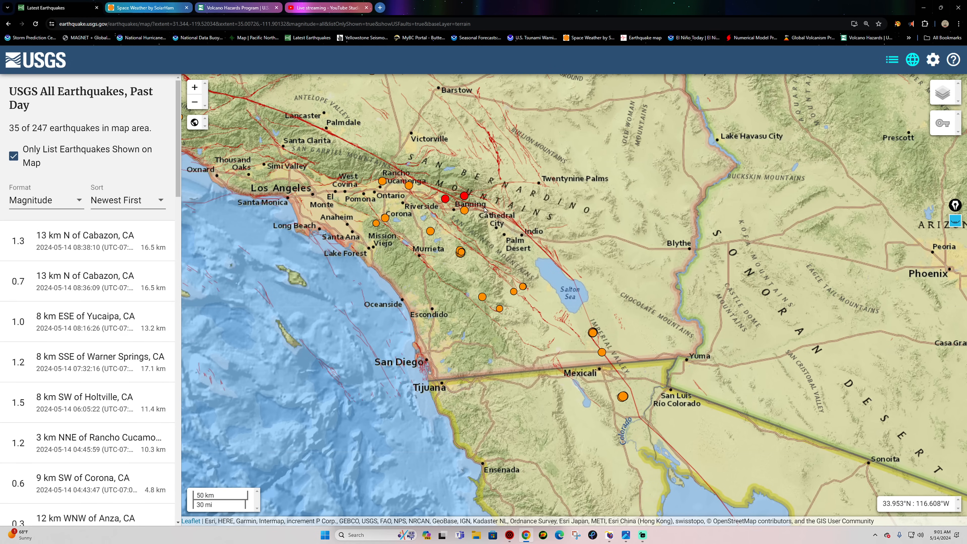
pyautogui.moveTo(486, 209)
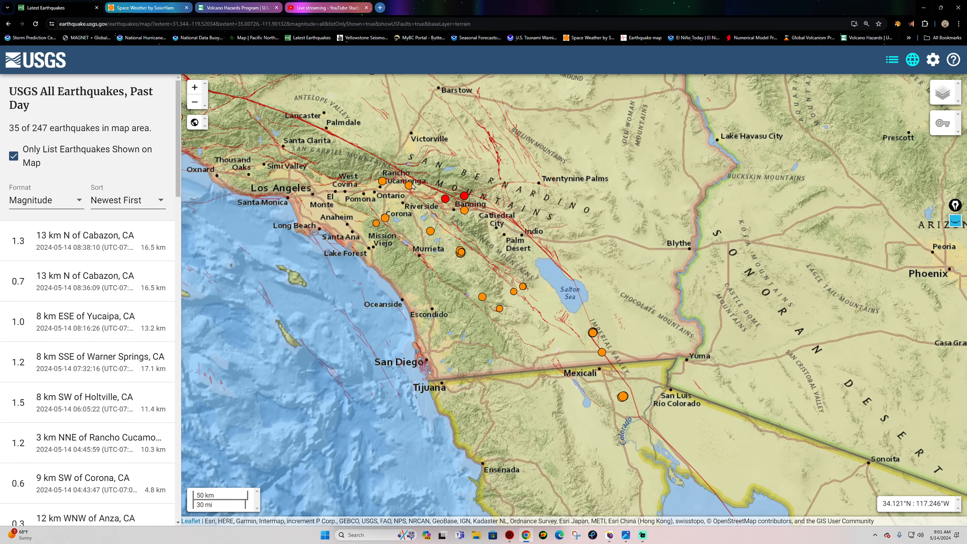
pyautogui.moveTo(566, 277)
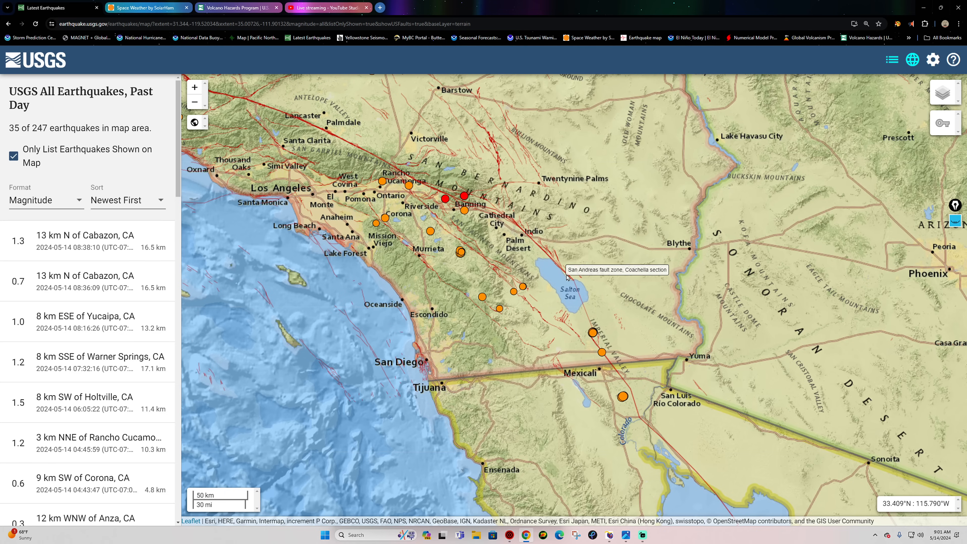
pyautogui.moveTo(516, 228)
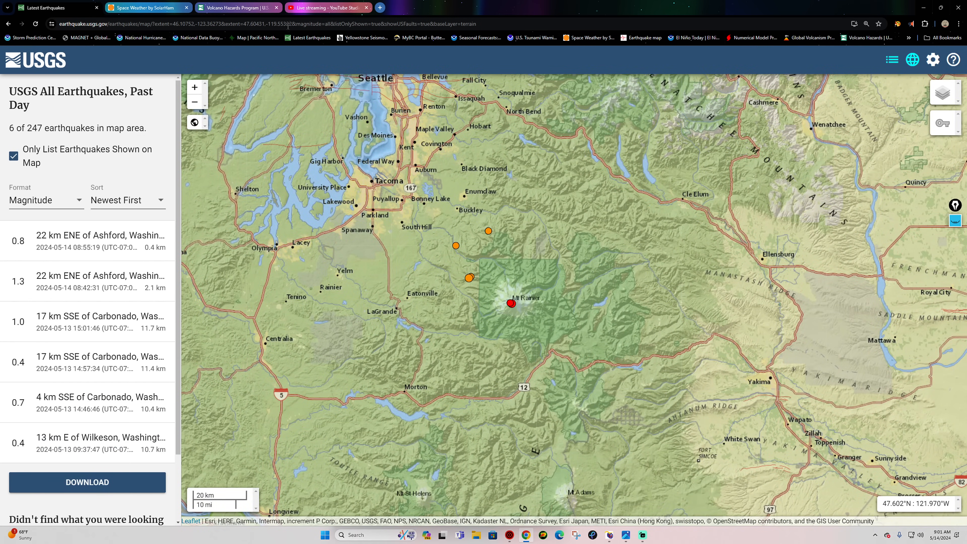
# - Open the USGS Volcano Hazards Mount Rainier page with its monitoring map
pyautogui.click(234, 8)
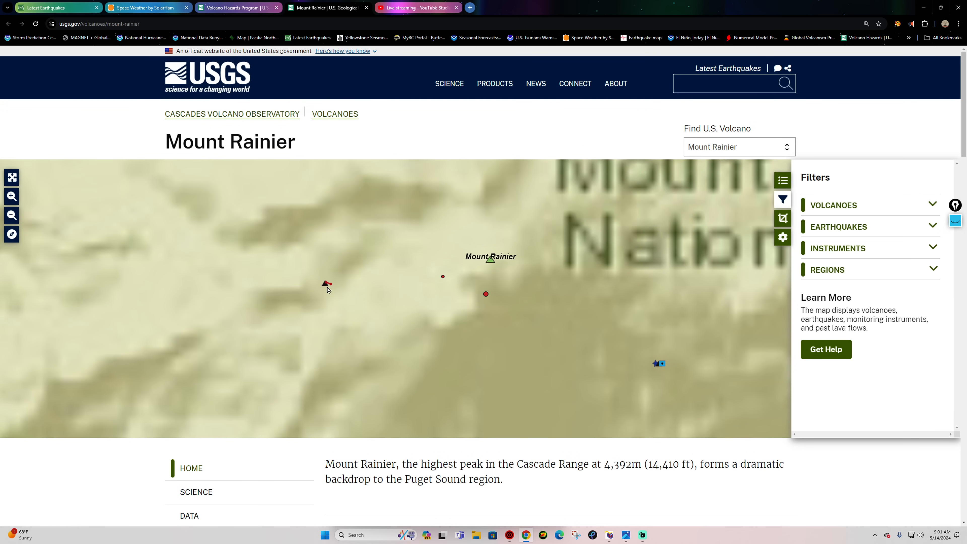
# - Check the STAR and RCM station markers and view RCM's past-24-hour seismogram
pyautogui.click(327, 284)
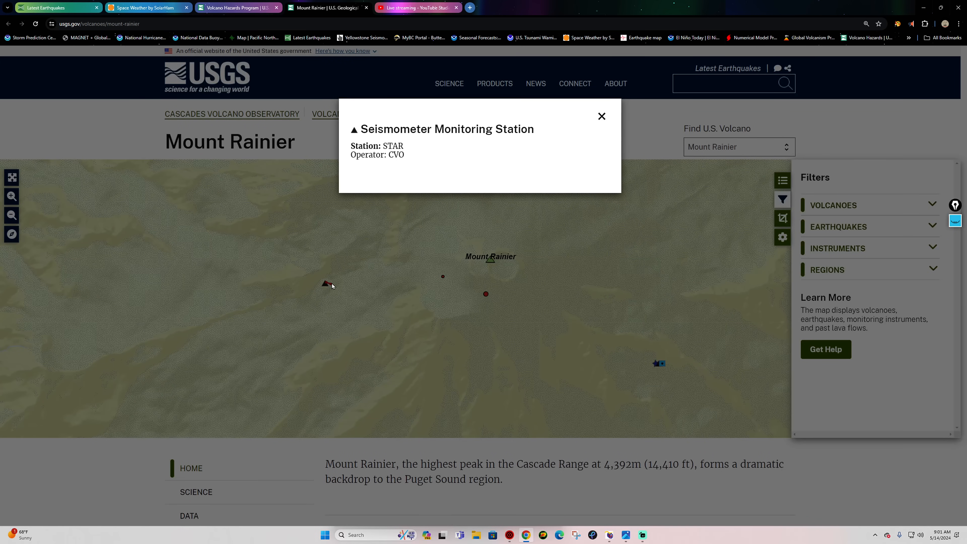
pyautogui.click(602, 115)
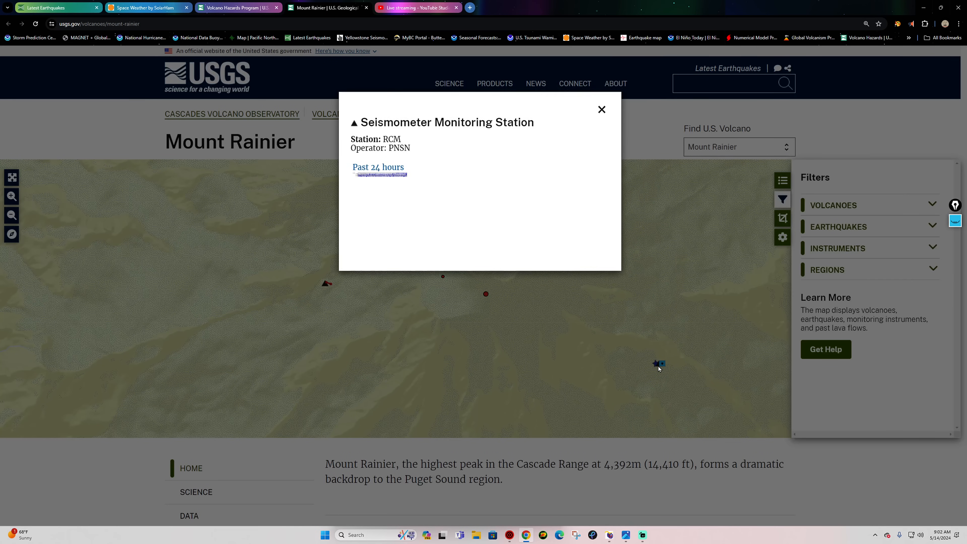
pyautogui.click(378, 167)
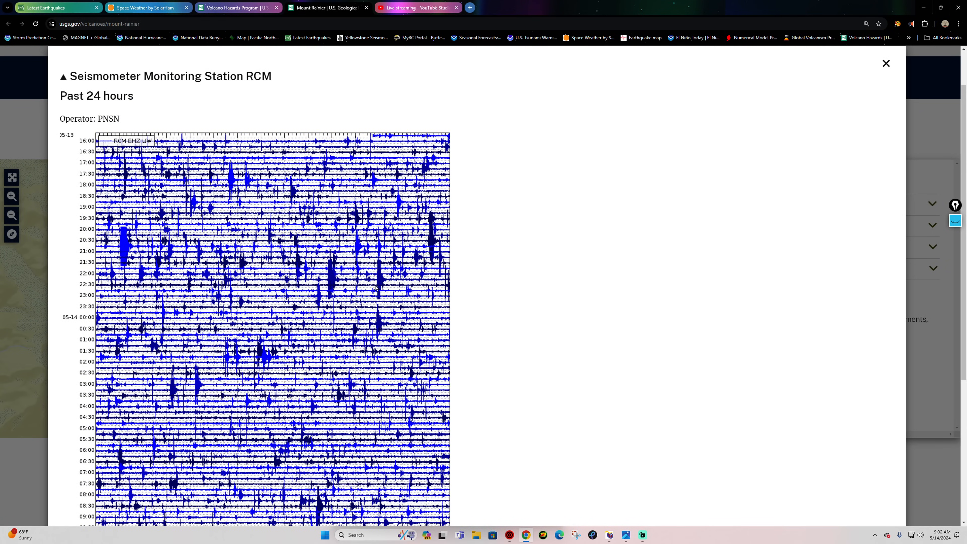
pyautogui.scroll(-3)
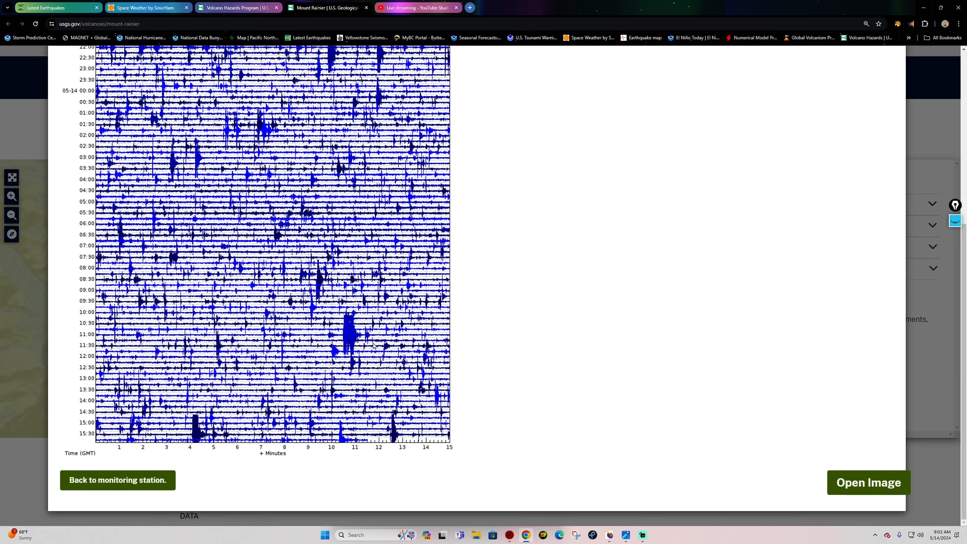
pyautogui.moveTo(348, 377)
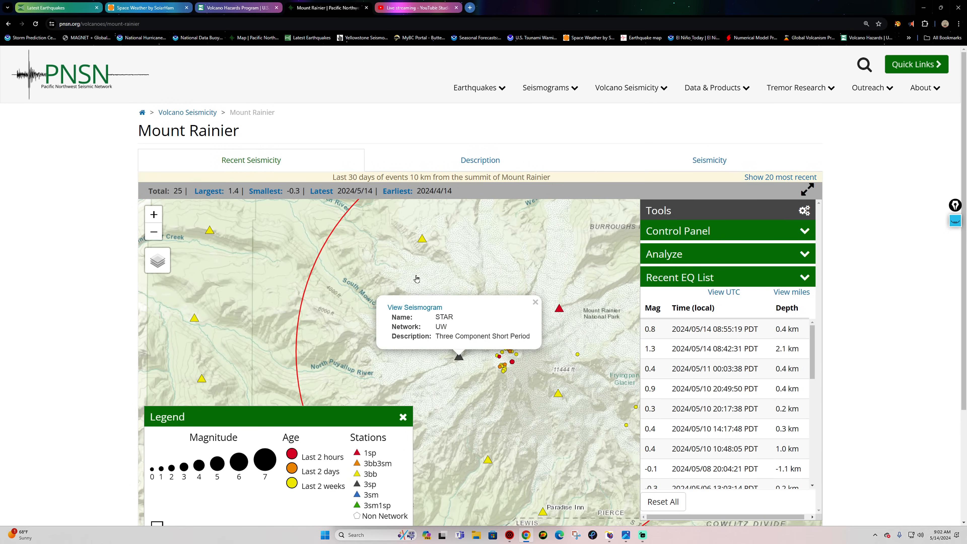
# - View STAR's seismogram, switch to Camp Schurman RCS, then return to the USGS earthquake map
pyautogui.click(415, 308)
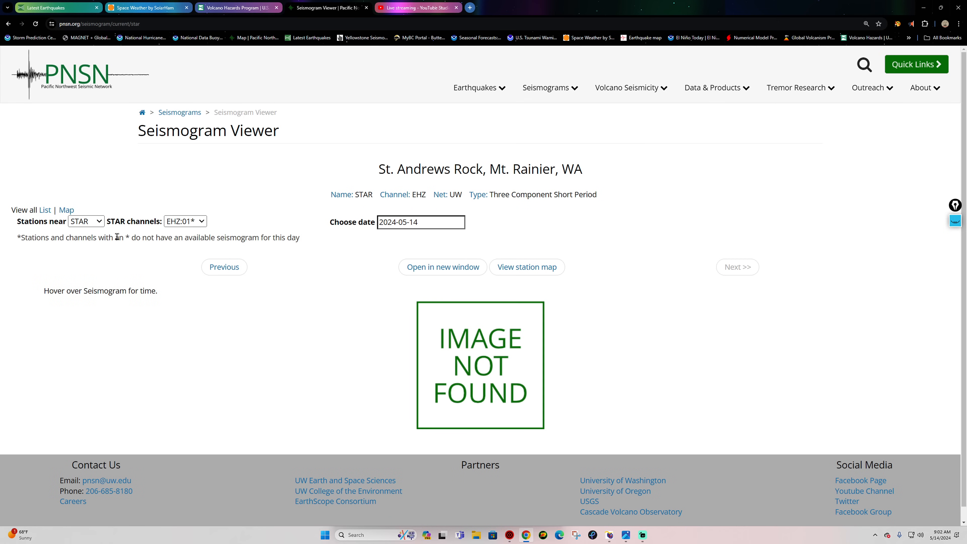
pyautogui.click(224, 267)
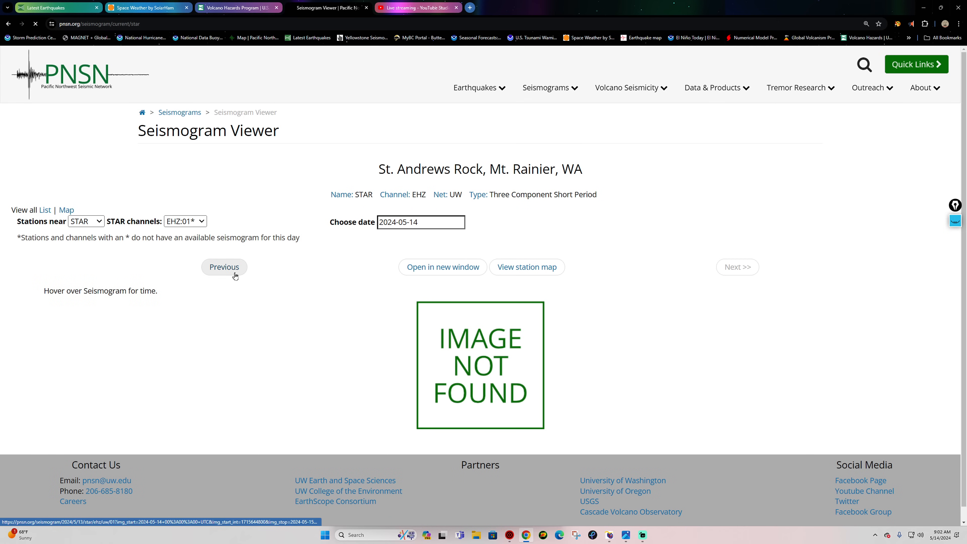
pyautogui.click(223, 267)
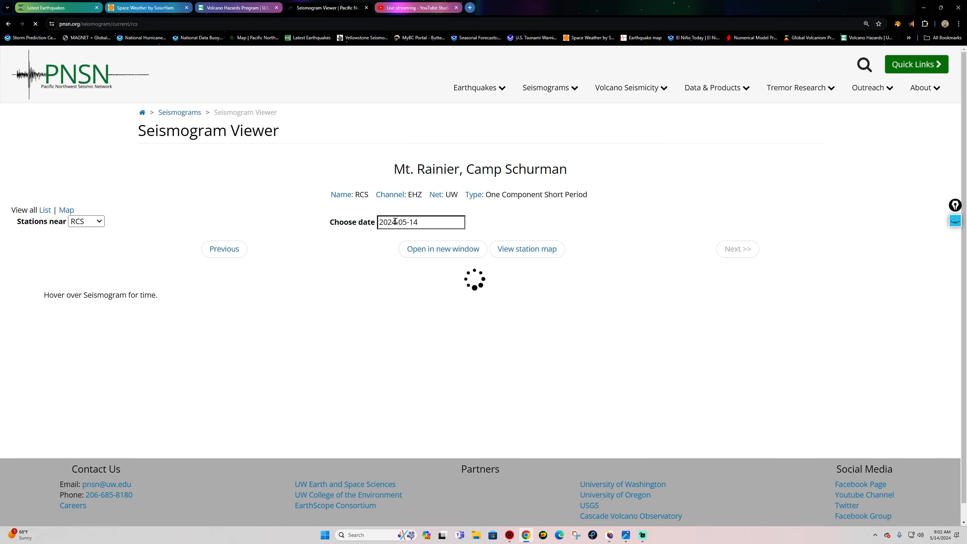
pyautogui.moveTo(536, 263)
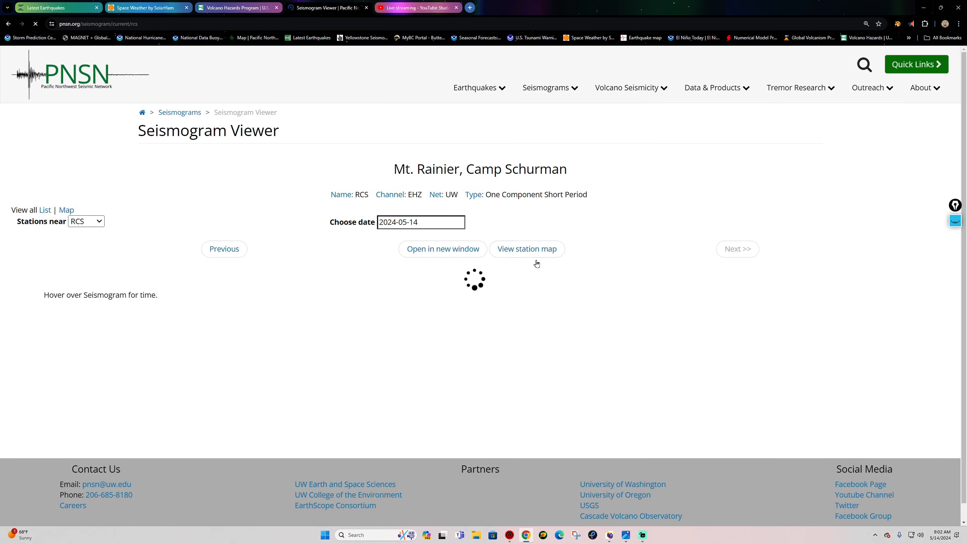
pyautogui.moveTo(459, 205)
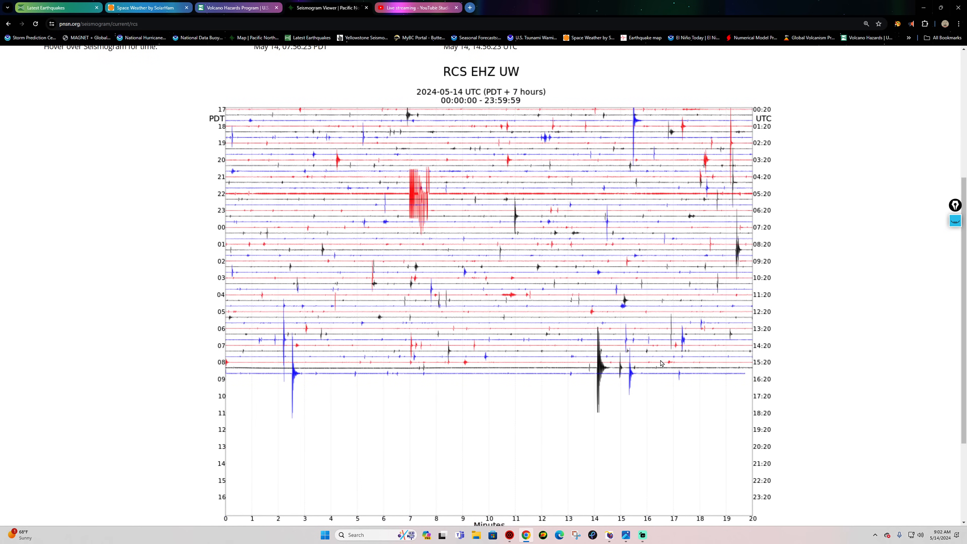
pyautogui.moveTo(303, 371)
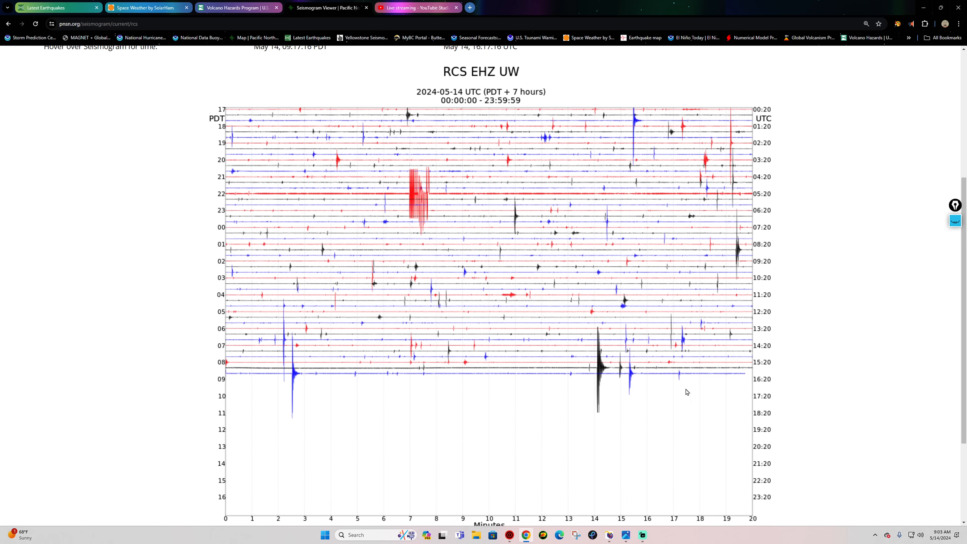
pyautogui.scroll(3)
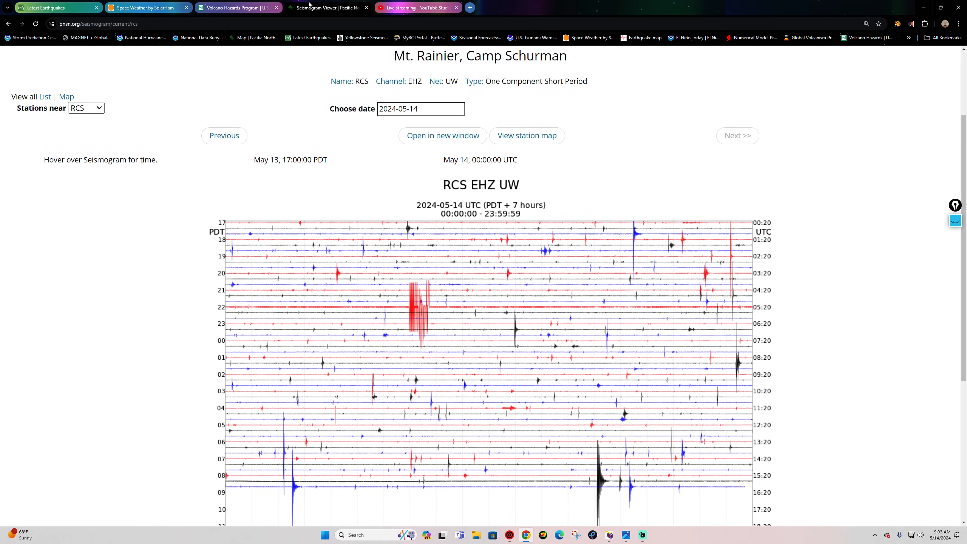
pyautogui.click(52, 8)
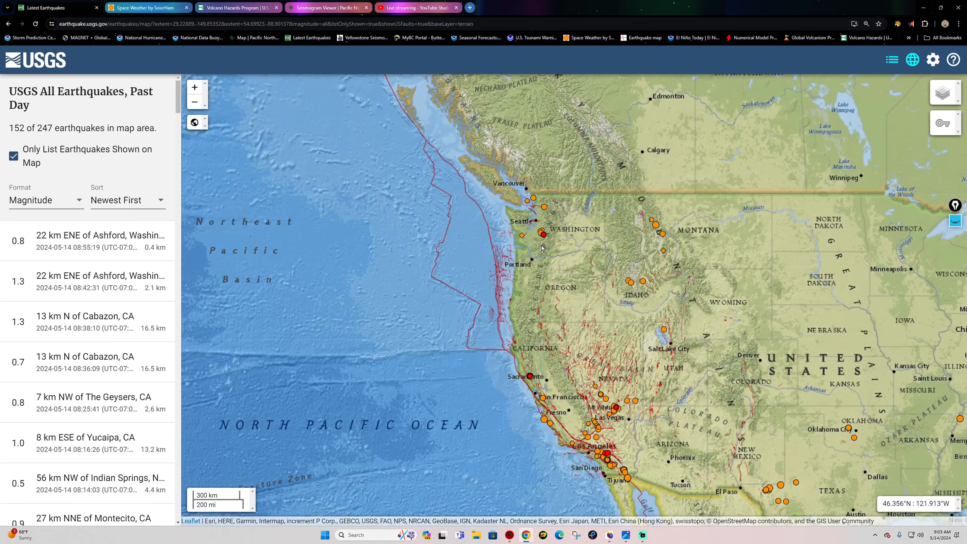
pyautogui.moveTo(697, 258)
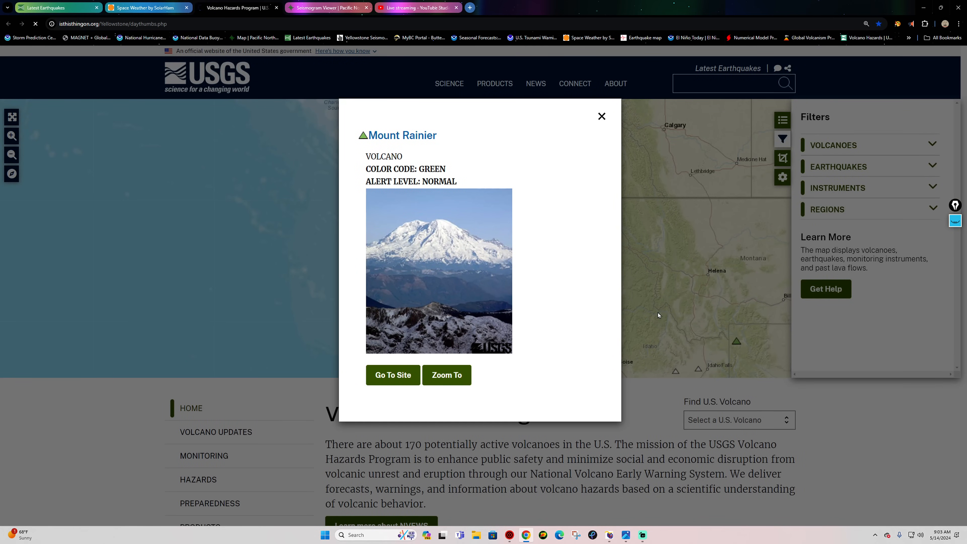
pyautogui.moveTo(451, 126)
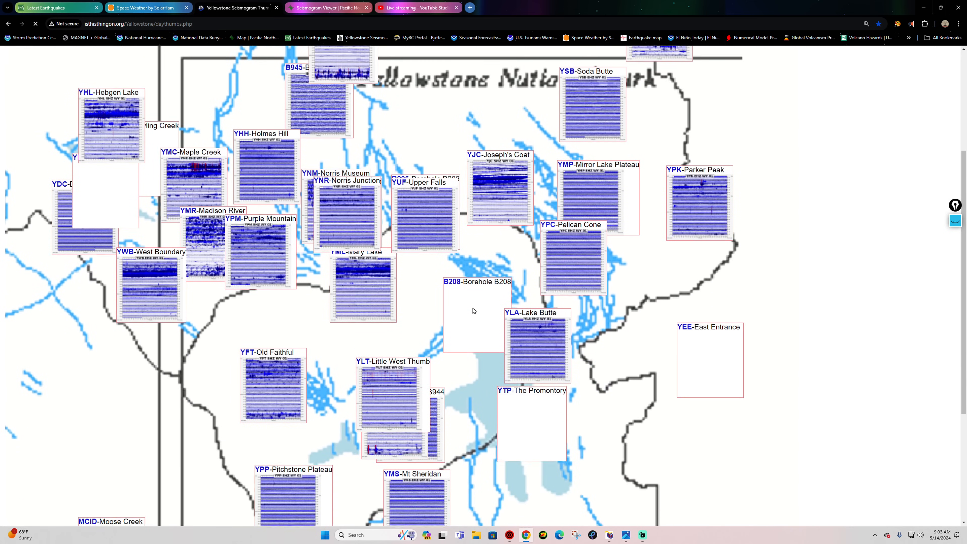
# - Scroll through the Yellowstone seismogram thumbnails page
pyautogui.scroll(-3)
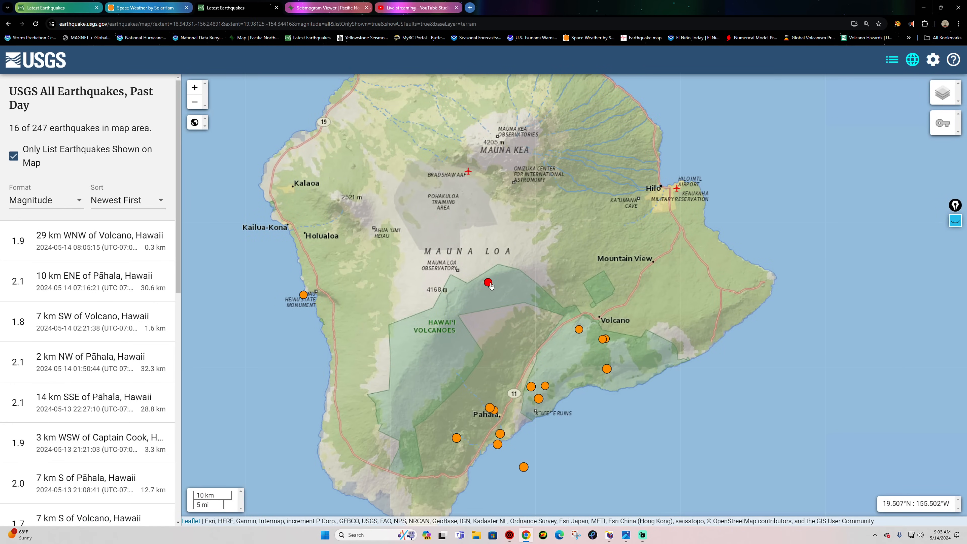
# - Inspect the M1.9 quake near Mauna Loa, then open the Skjálfti 2.0 bookmark
pyautogui.click(490, 283)
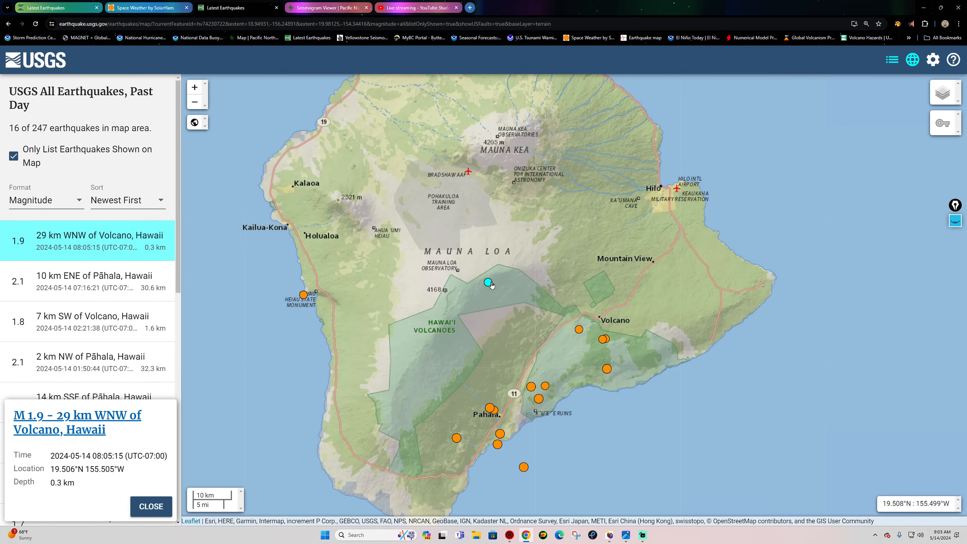
pyautogui.moveTo(490, 281)
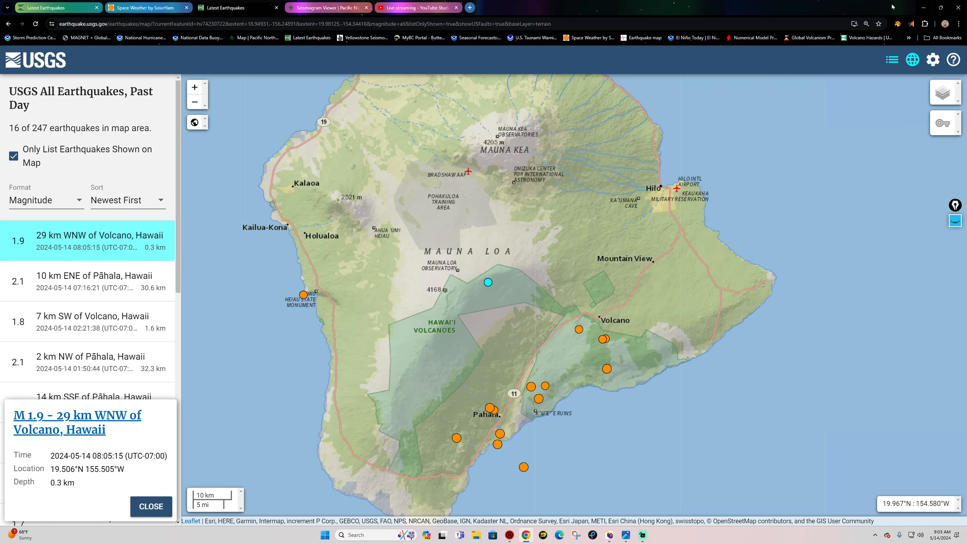
pyautogui.click(909, 38)
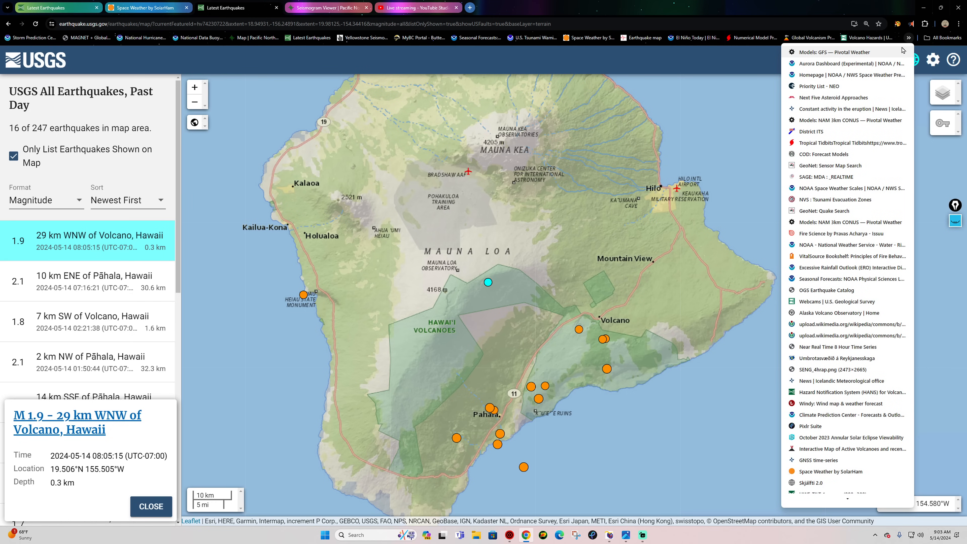
pyautogui.scroll(-3)
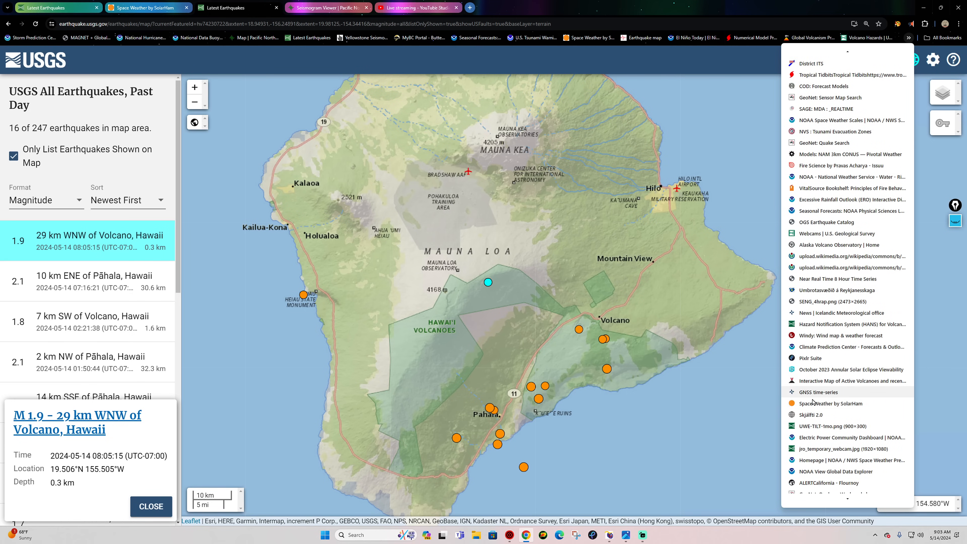
pyautogui.scroll(-3)
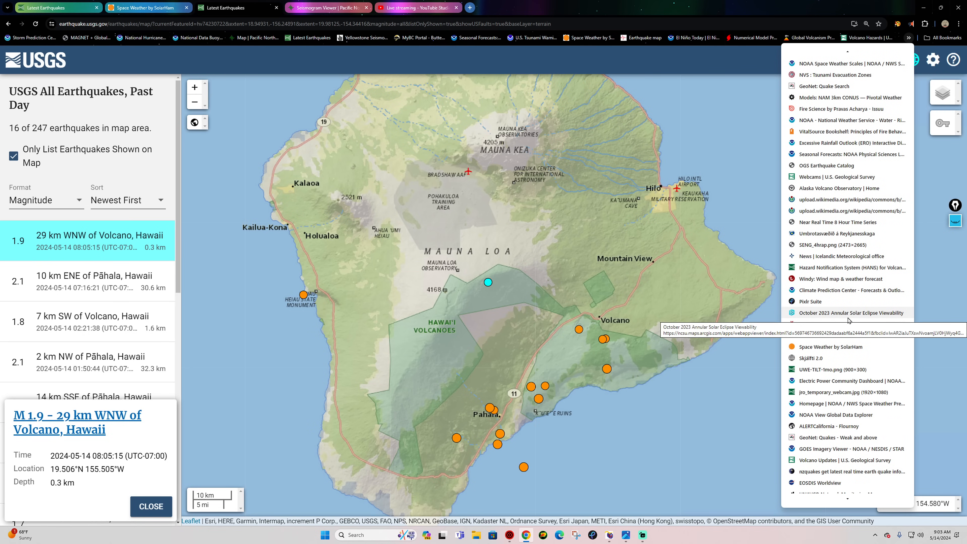
pyautogui.scroll(-3)
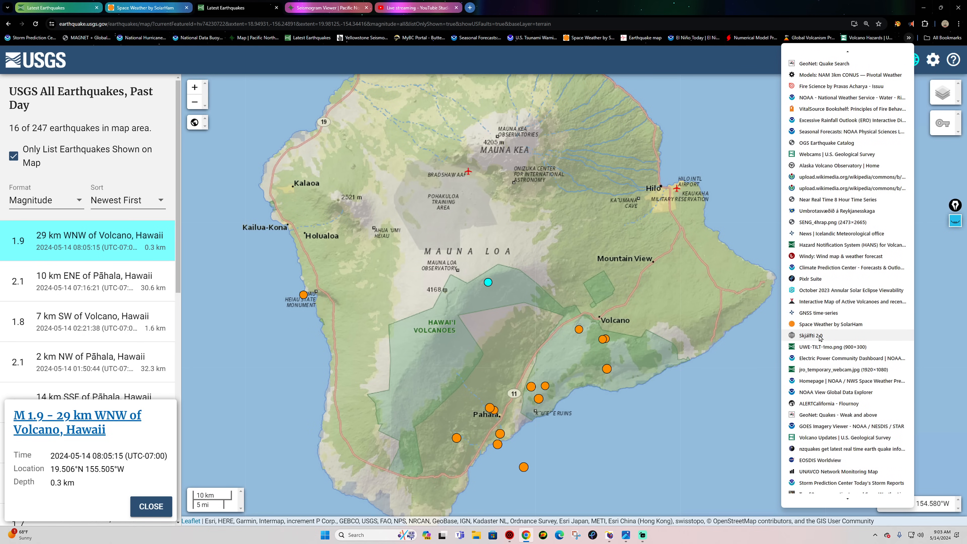
pyautogui.click(812, 335)
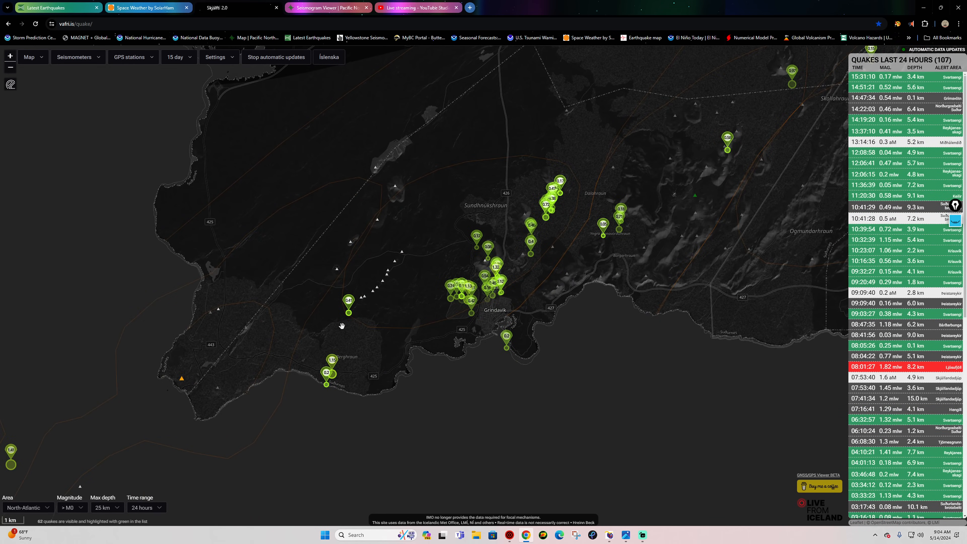
# - Zoom the Skjálfti map in on Grindavík's quakes, then switch to the Live from Iceland webcam
pyautogui.scroll(-3)
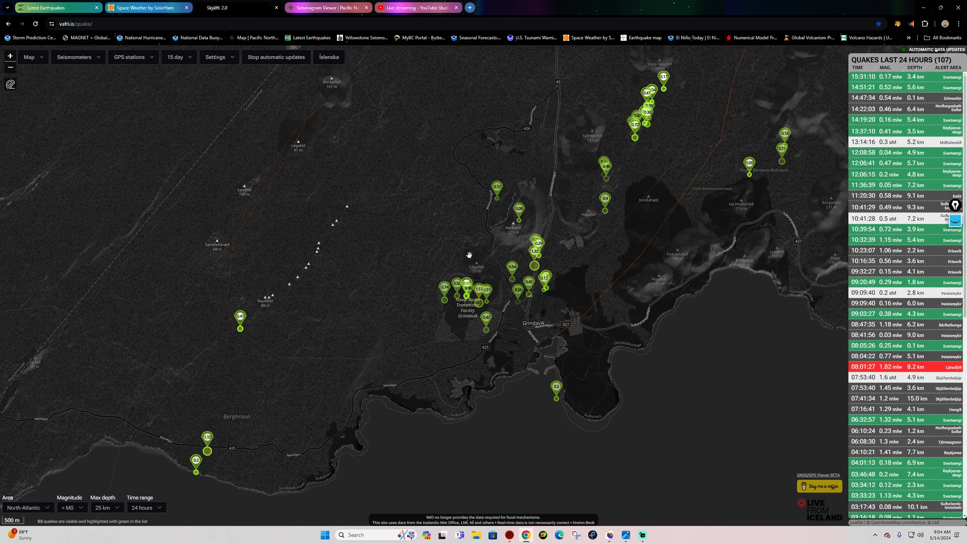
pyautogui.moveTo(565, 237)
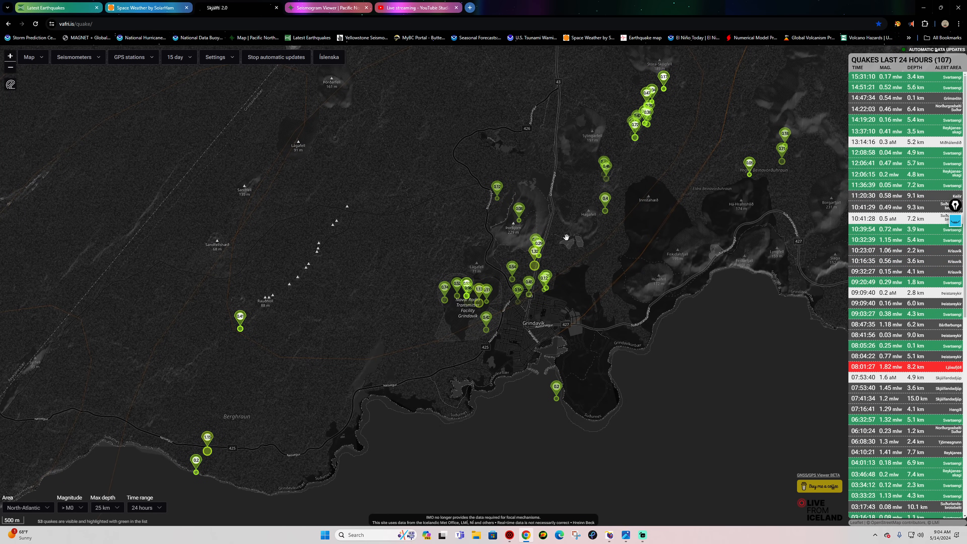
pyautogui.moveTo(557, 275)
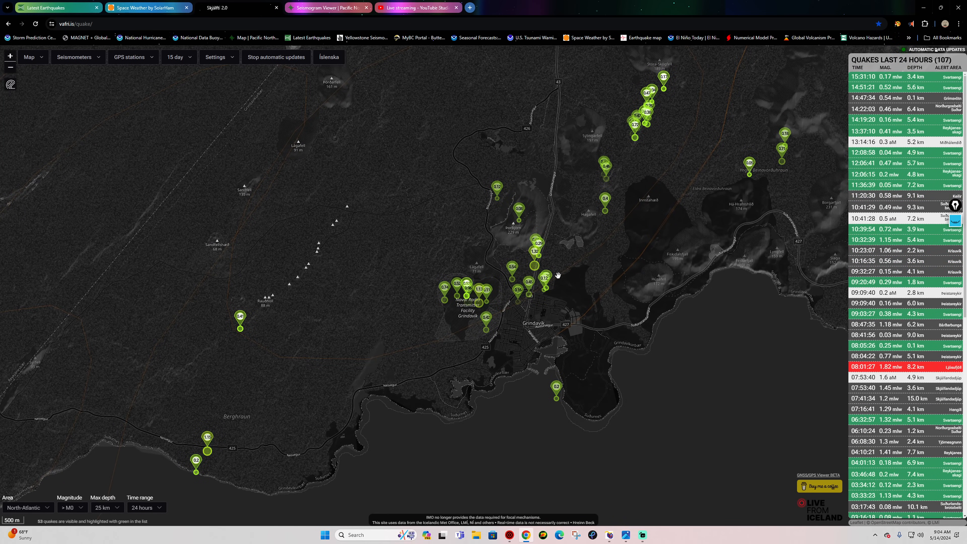
pyautogui.moveTo(621, 118)
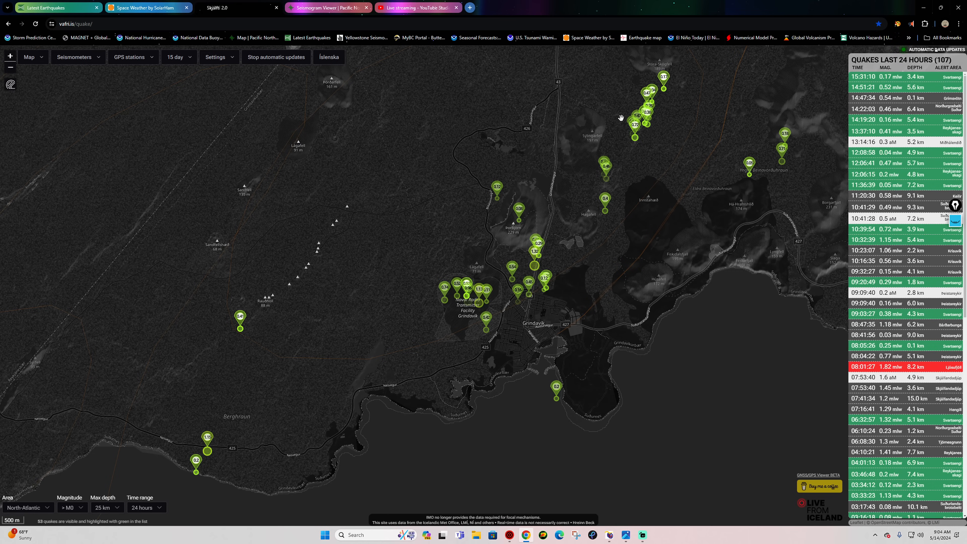
pyautogui.click(247, 24)
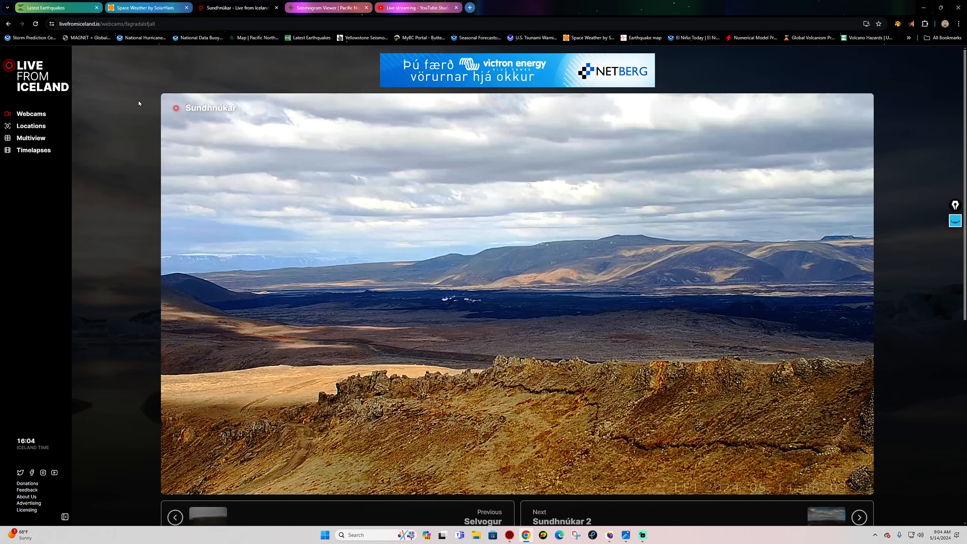
pyautogui.moveTo(452, 305)
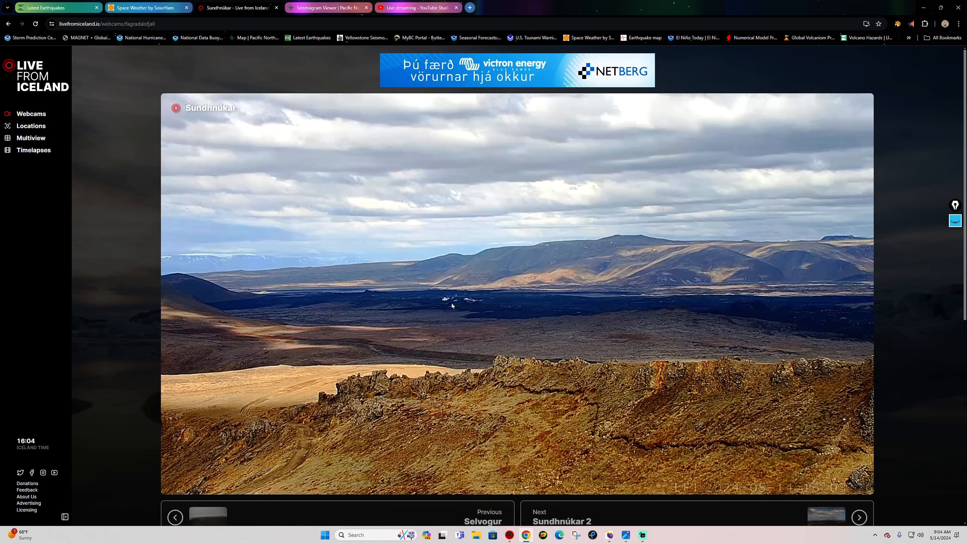
pyautogui.moveTo(501, 311)
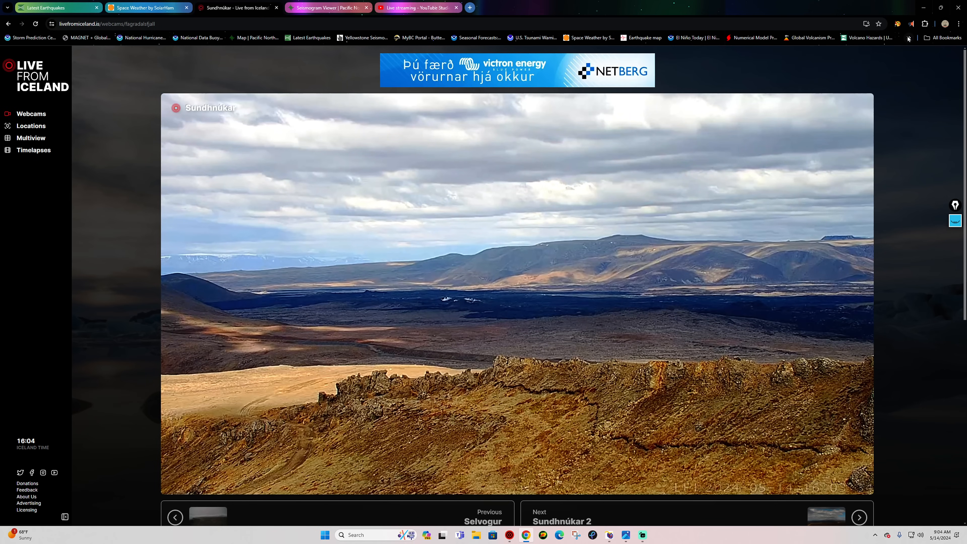
# - Bring up the remaining saved bookmarks after viewing the Sundhnúkur webcam
pyautogui.click(908, 37)
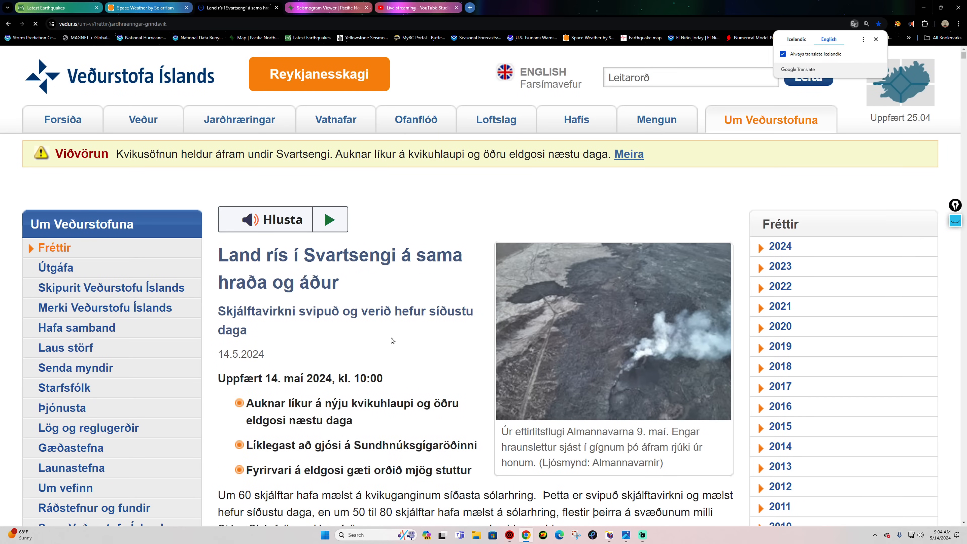
# - Translate the Met Office news to English and highlight the Sundhnúkur eruption-likelihood line while reading
pyautogui.click(828, 39)
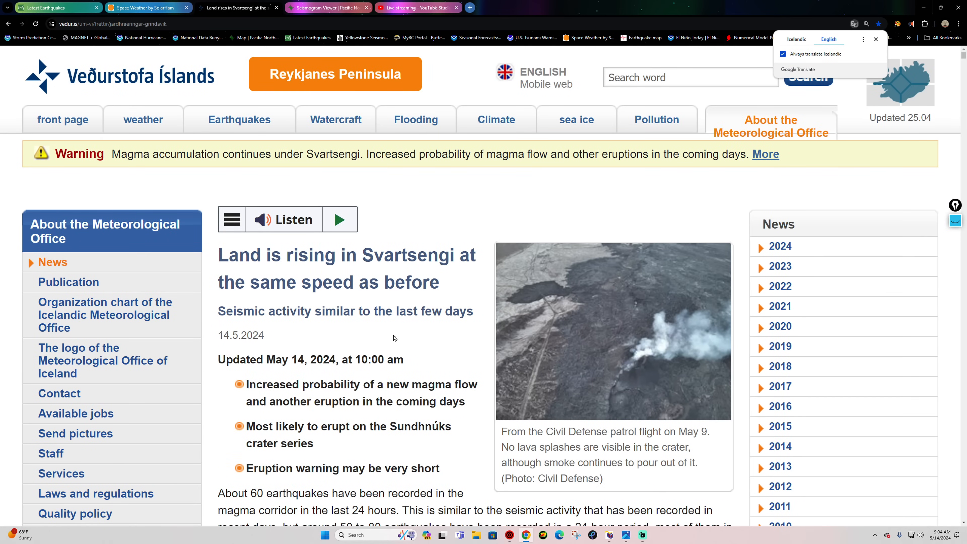
pyautogui.moveTo(412, 310)
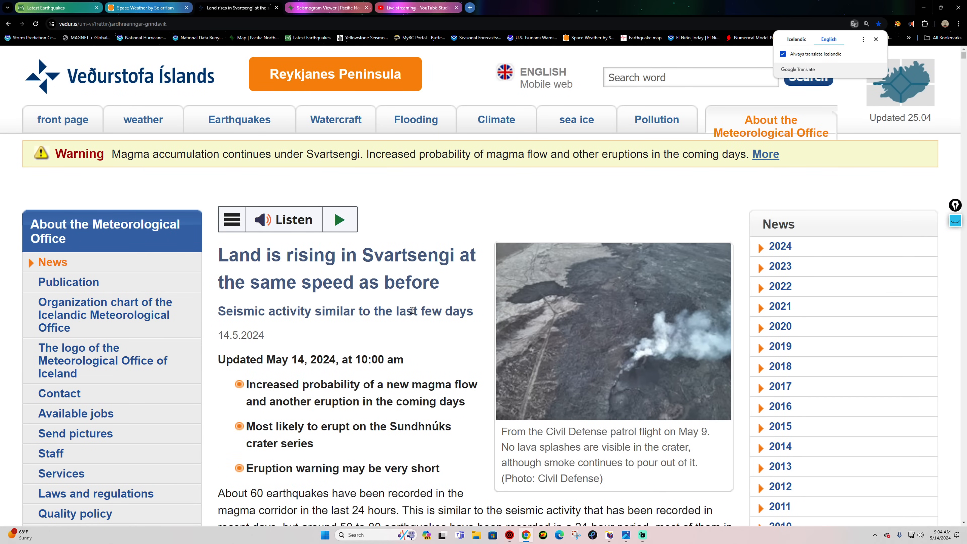
pyautogui.scroll(-3)
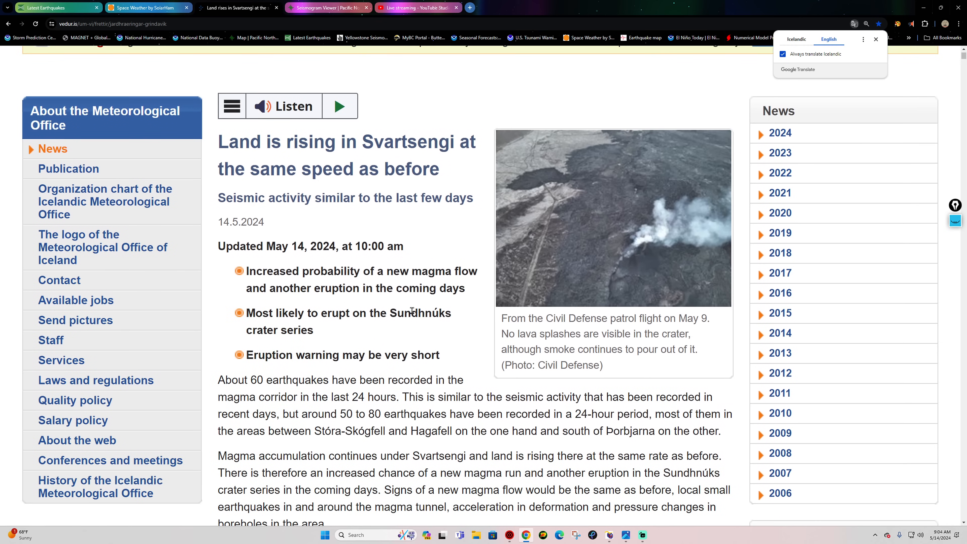
pyautogui.moveTo(245, 271); pyautogui.dragTo(384, 271)
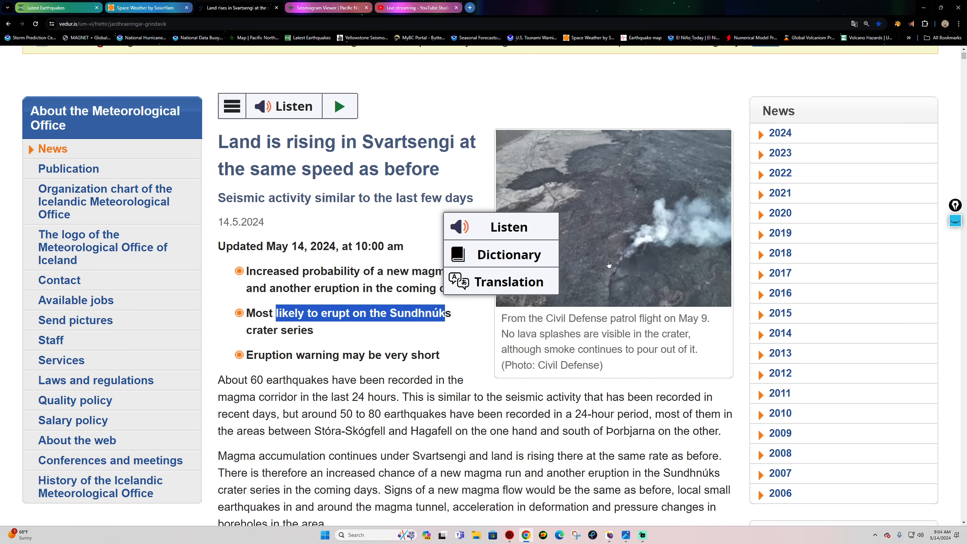
pyautogui.moveTo(619, 225)
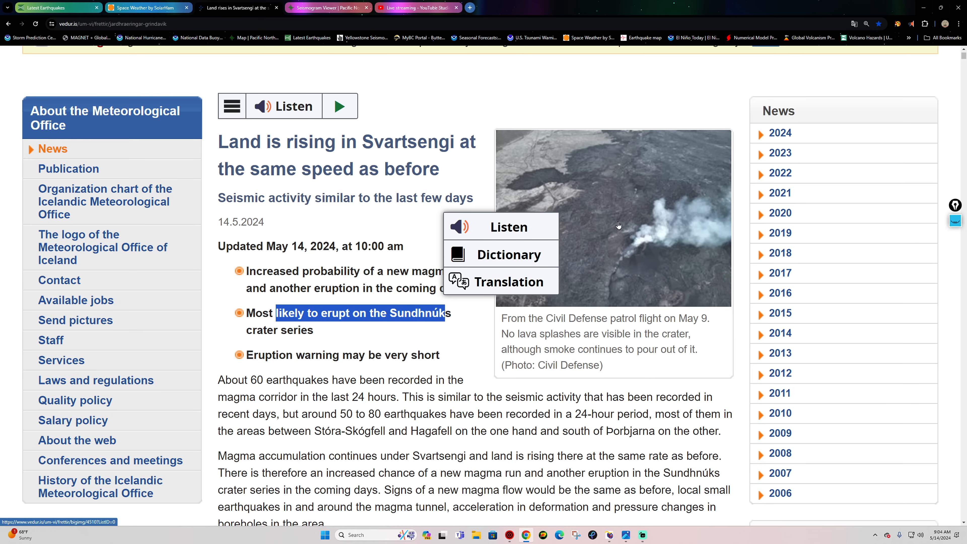
pyautogui.scroll(-3)
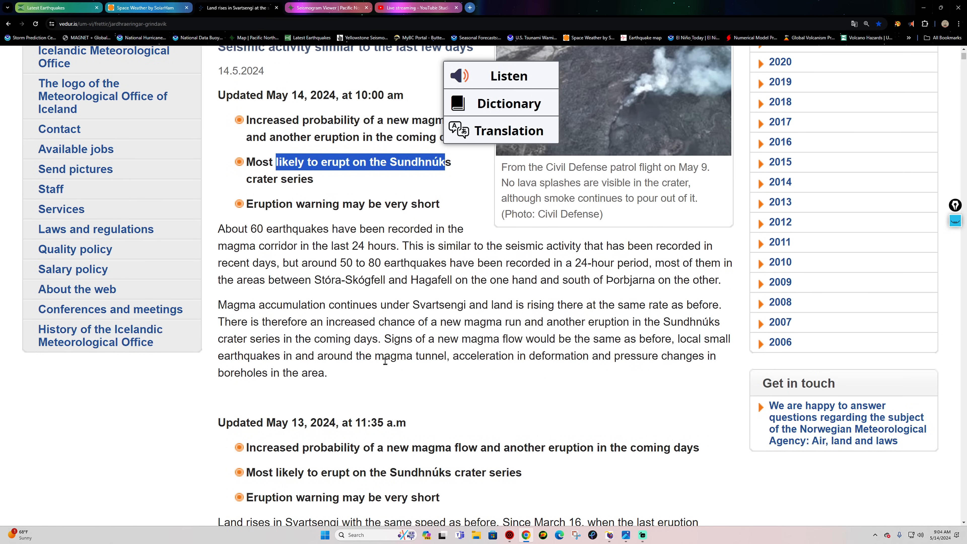
pyautogui.moveTo(577, 320)
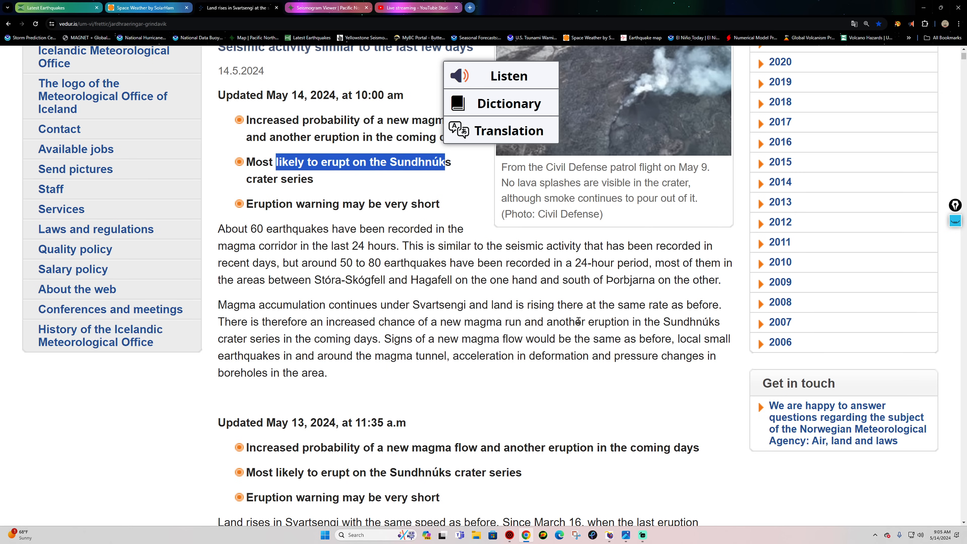
pyautogui.scroll(-3)
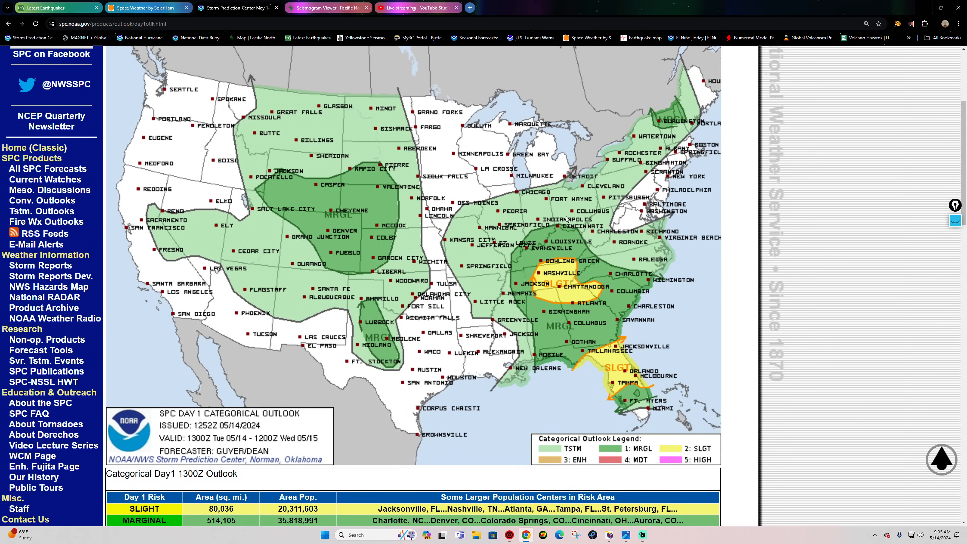
# - Review the SPC Day 1 tornado, wind and hail probability maps in turn
pyautogui.click(192, 110)
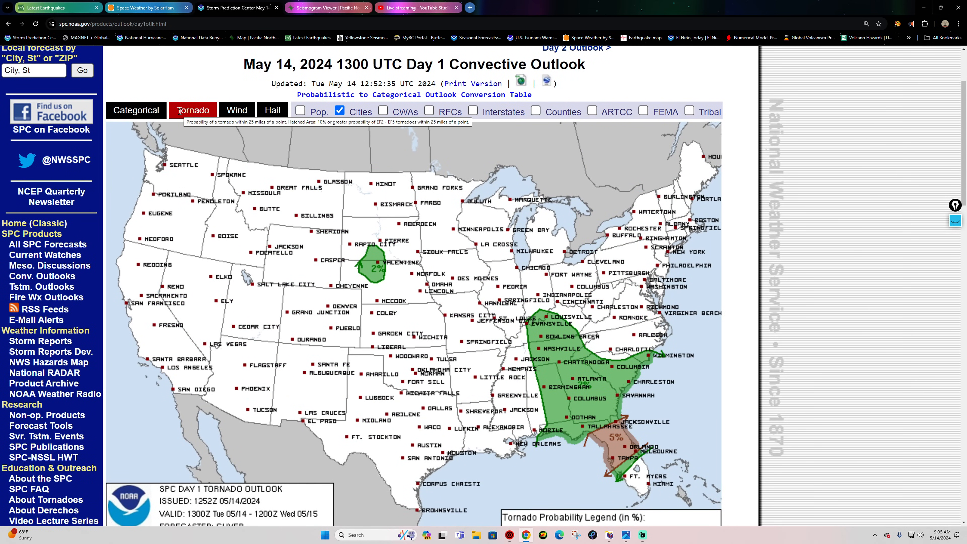
pyautogui.click(271, 109)
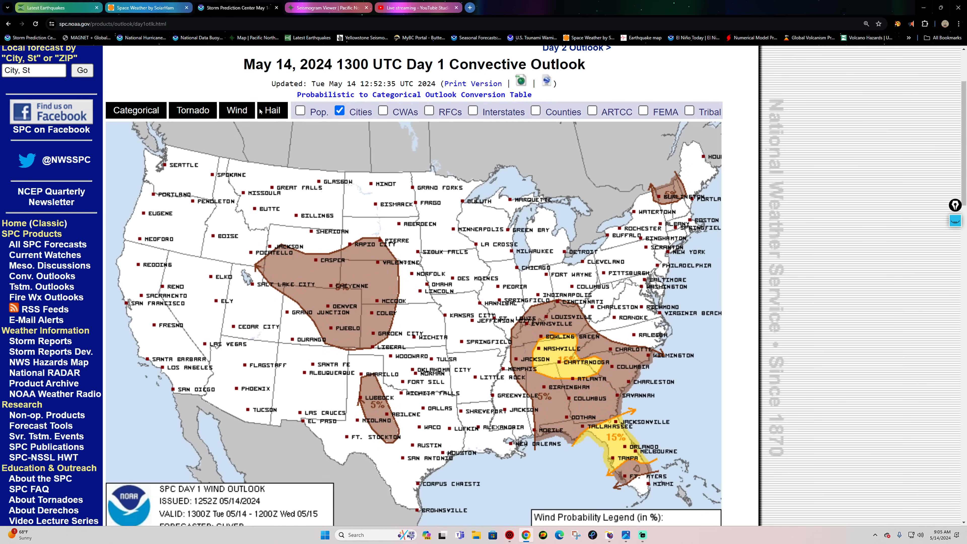
pyautogui.click(272, 111)
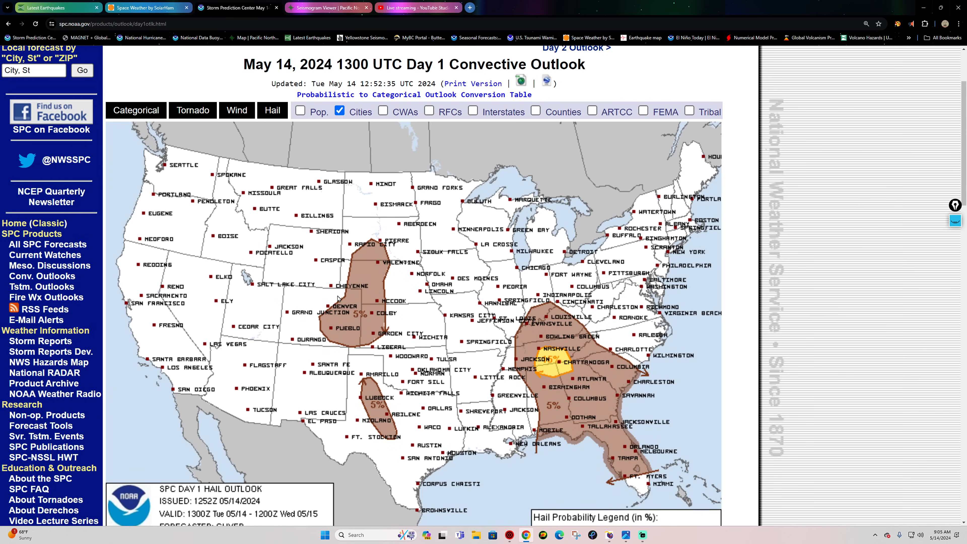
pyautogui.scroll(-3)
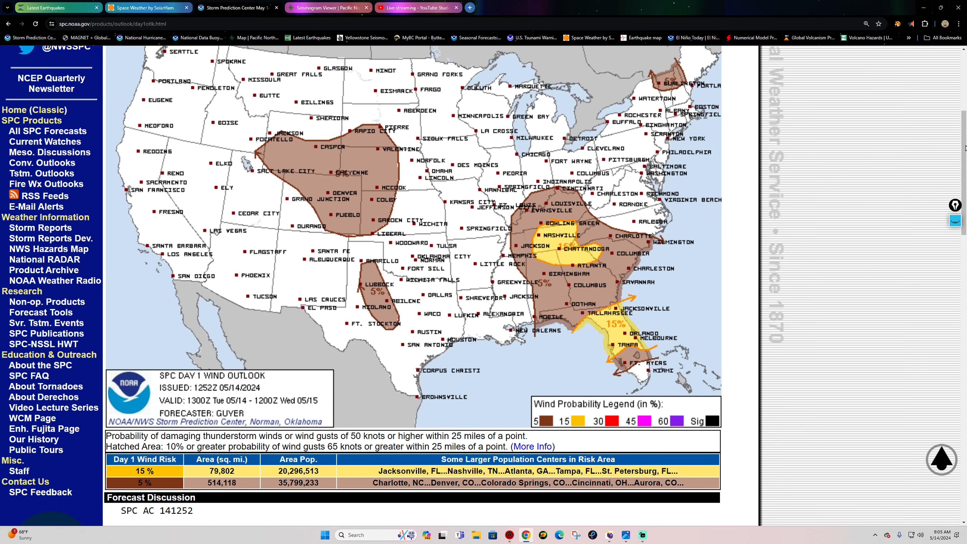
pyautogui.moveTo(954, 130)
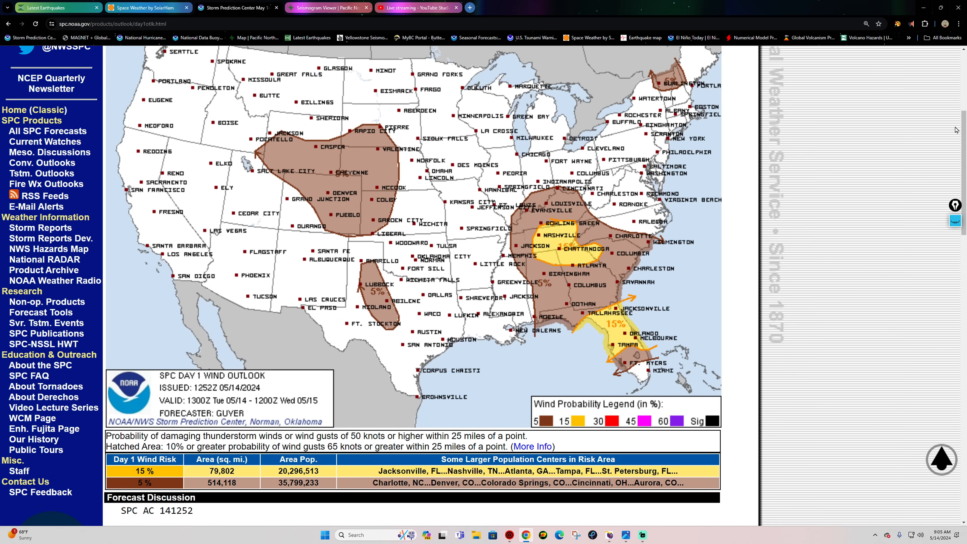
pyautogui.moveTo(788, 421)
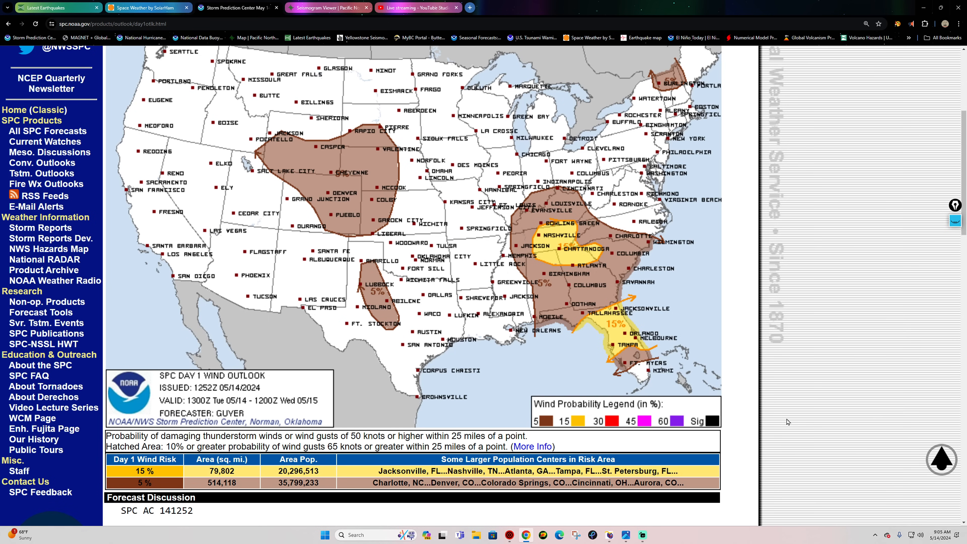
pyautogui.moveTo(771, 214)
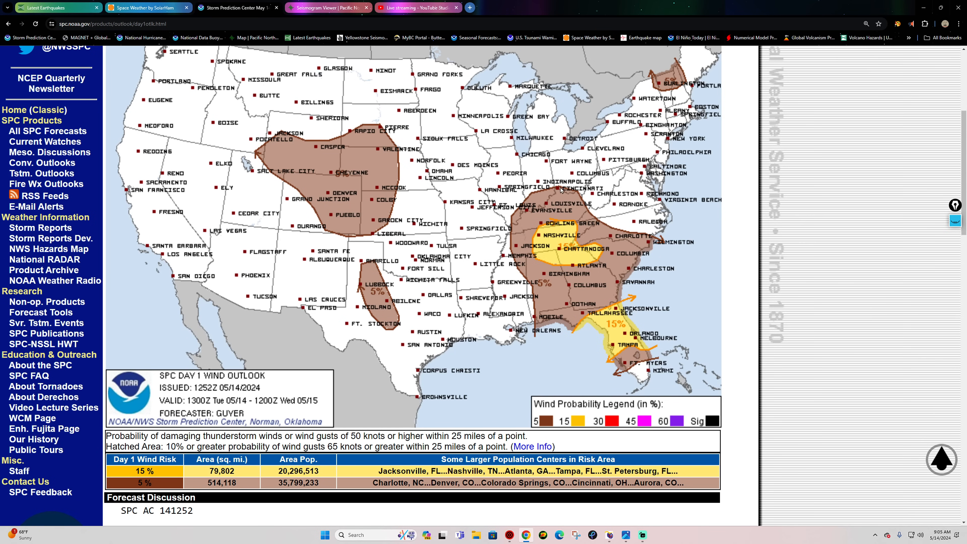
pyautogui.moveTo(537, 343)
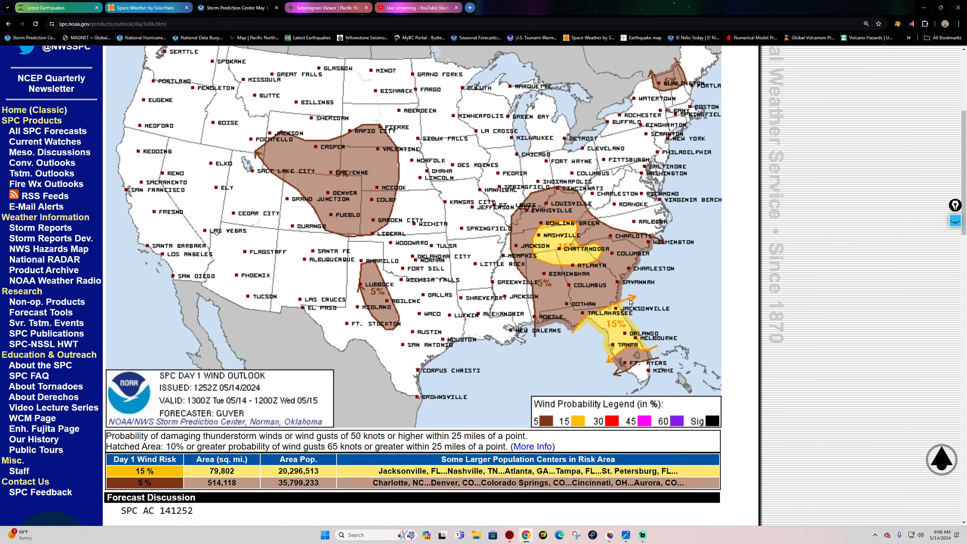
pyautogui.moveTo(815, 222)
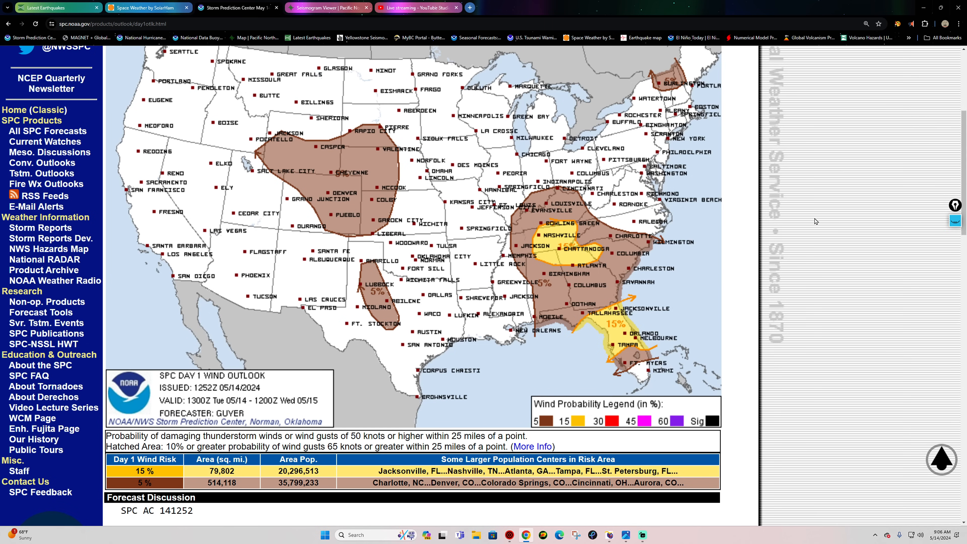
pyautogui.moveTo(813, 222)
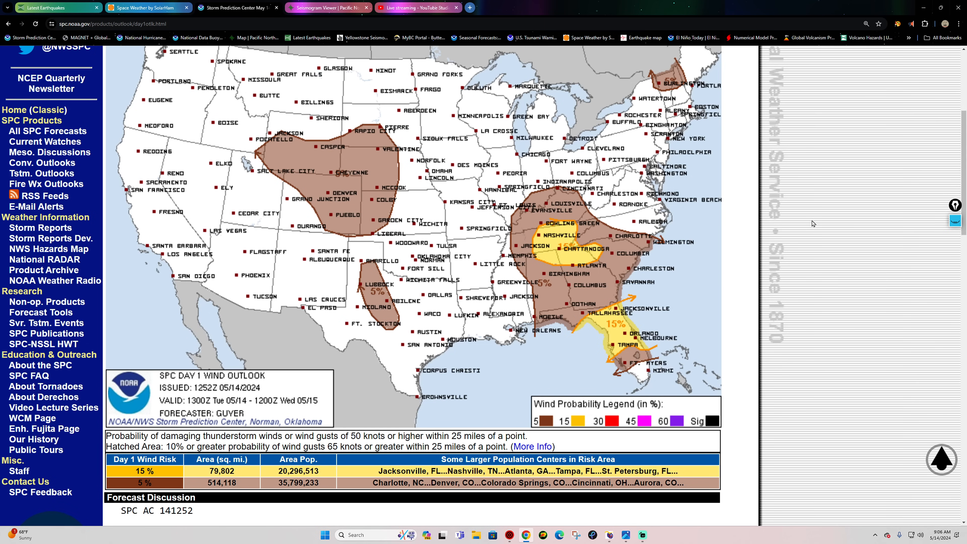
pyautogui.moveTo(640, 534)
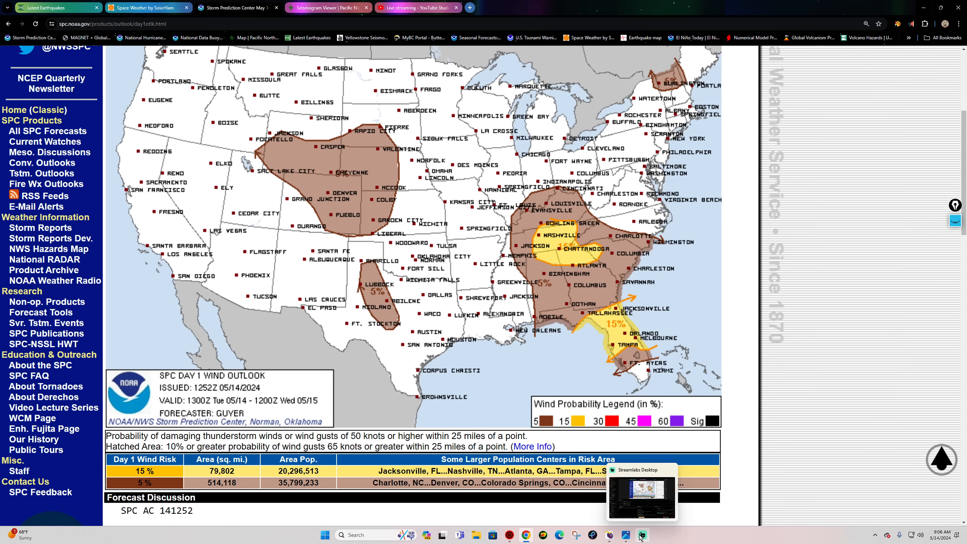